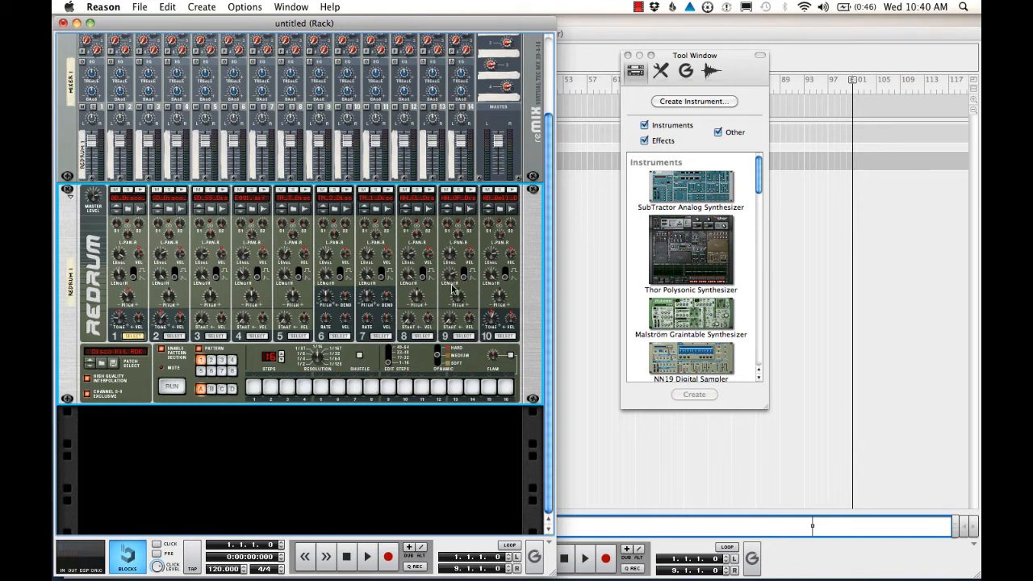
{"action": "mouse_move", "coordinate": [426, 304]}
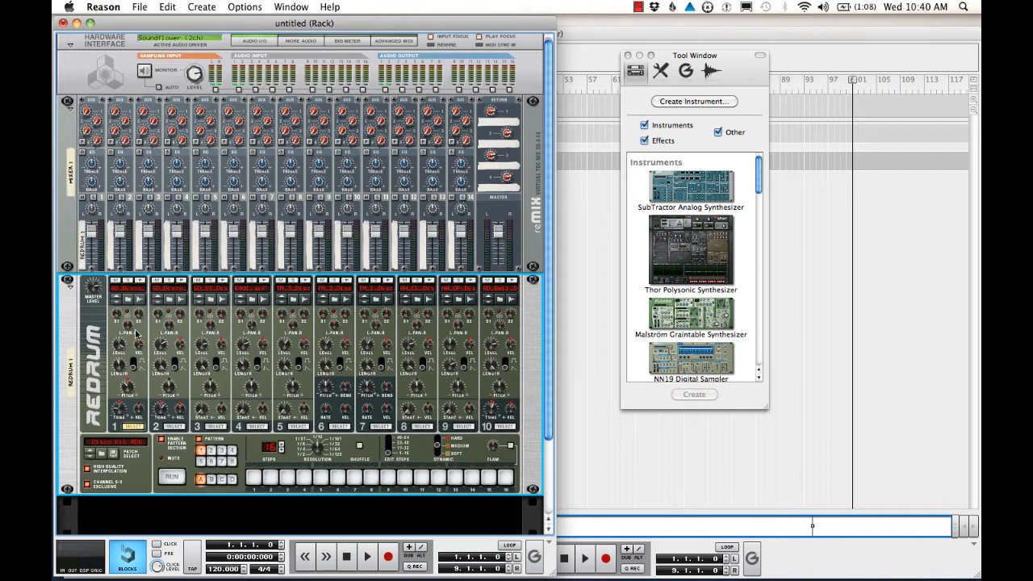
{"action": "mouse_move", "coordinate": [136, 339]}
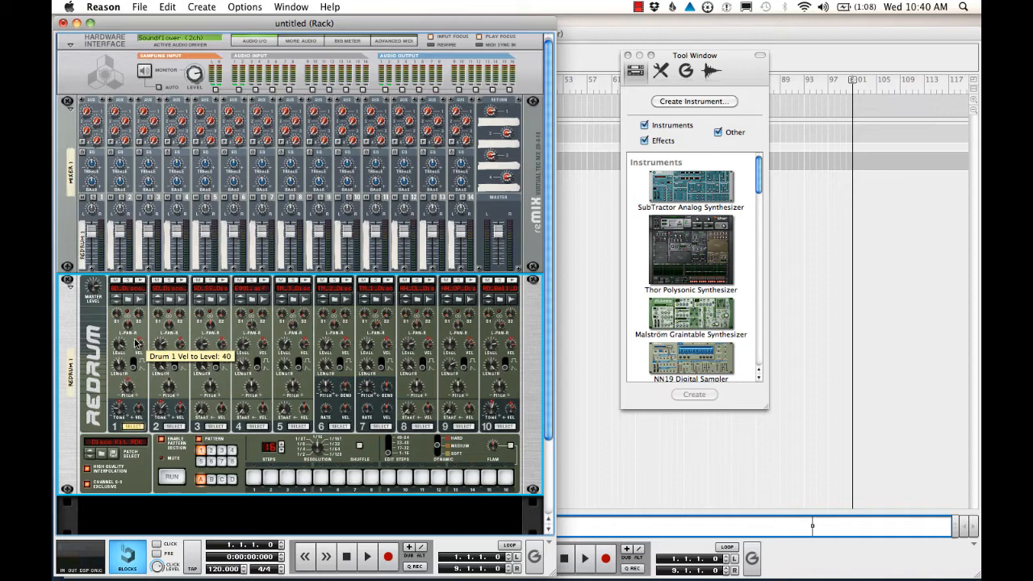
Step: Flip the rack to show the back-panel cabling between the mixer and Redrum
{"action": "key", "text": "Tab"}
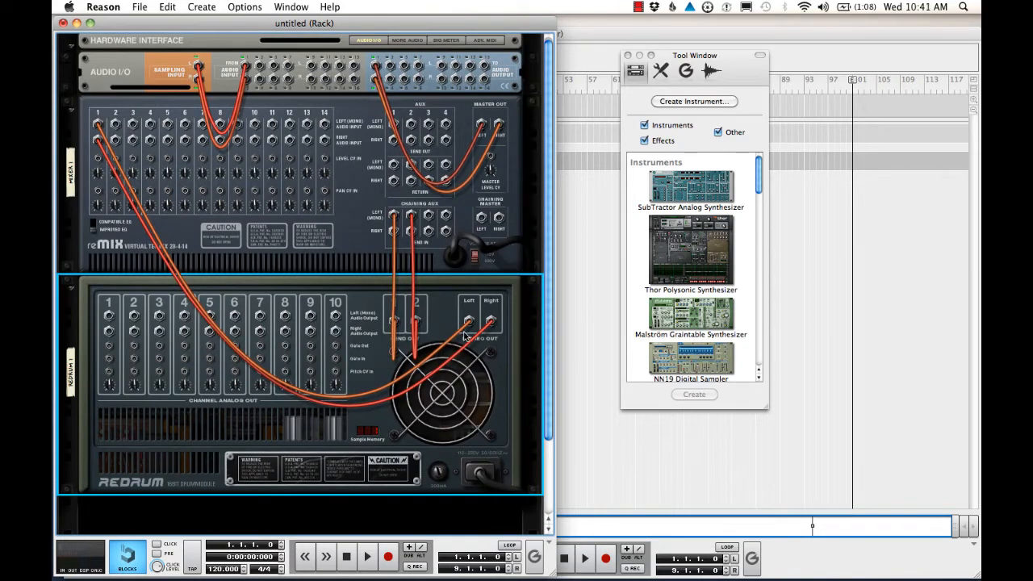
{"action": "mouse_move", "coordinate": [97, 148]}
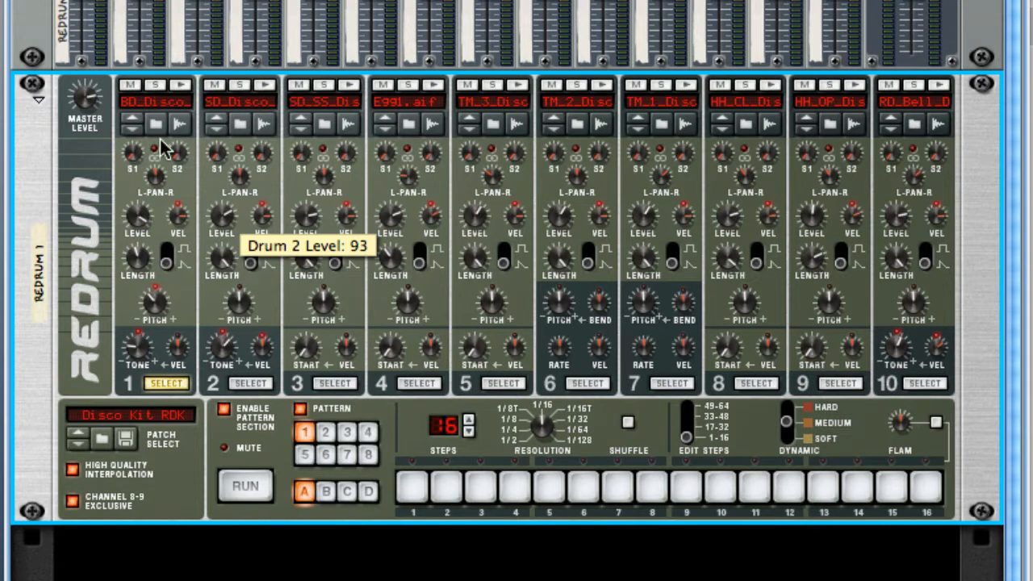
{"action": "mouse_move", "coordinate": [933, 337]}
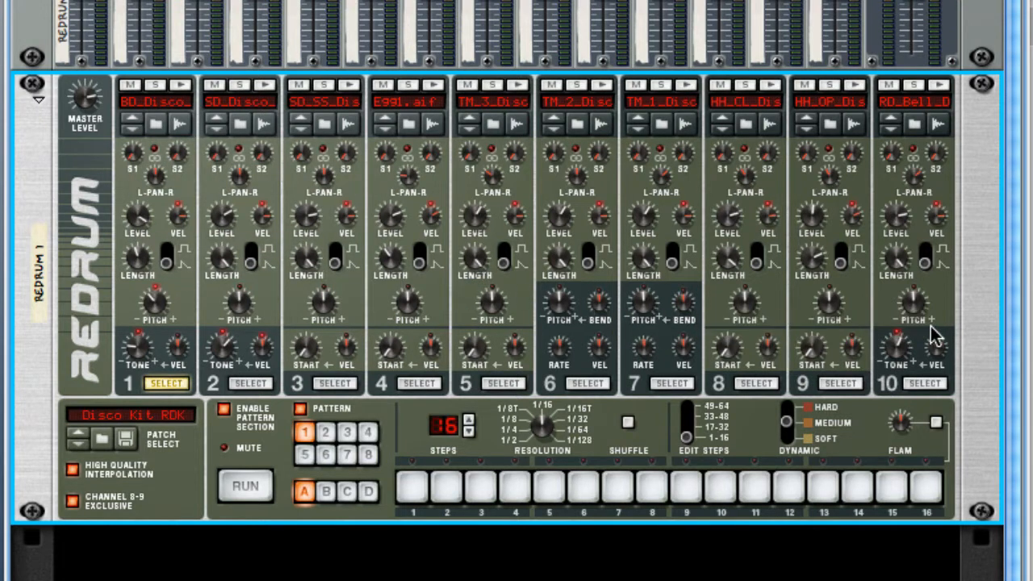
{"action": "mouse_move", "coordinate": [429, 218]}
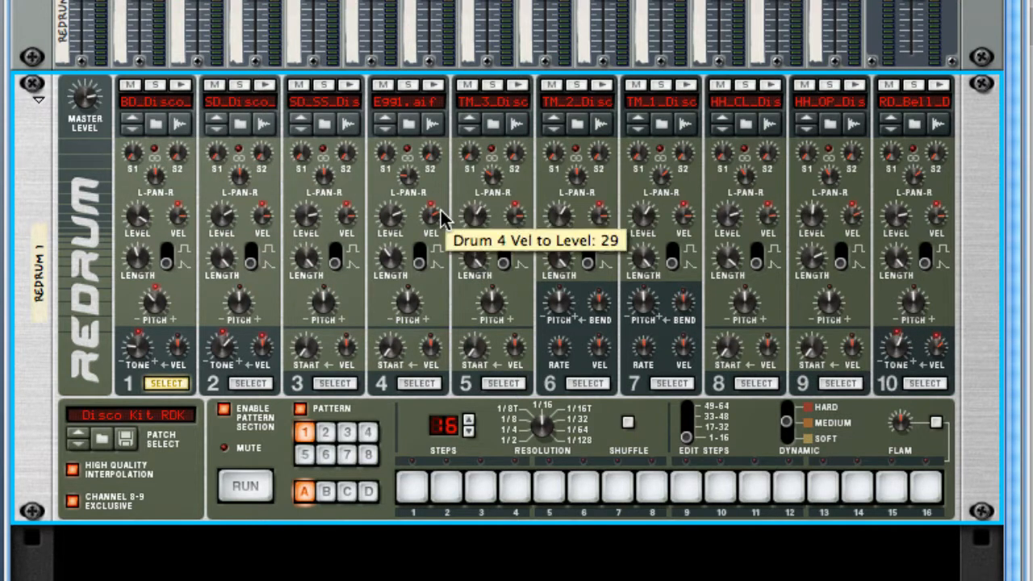
{"action": "mouse_move", "coordinate": [242, 185]}
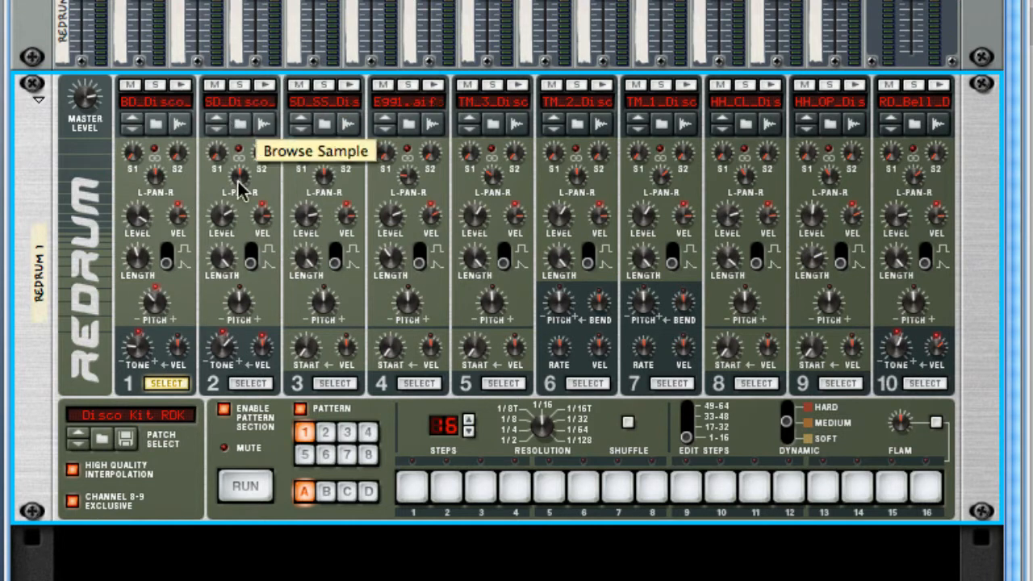
{"action": "mouse_move", "coordinate": [578, 137]}
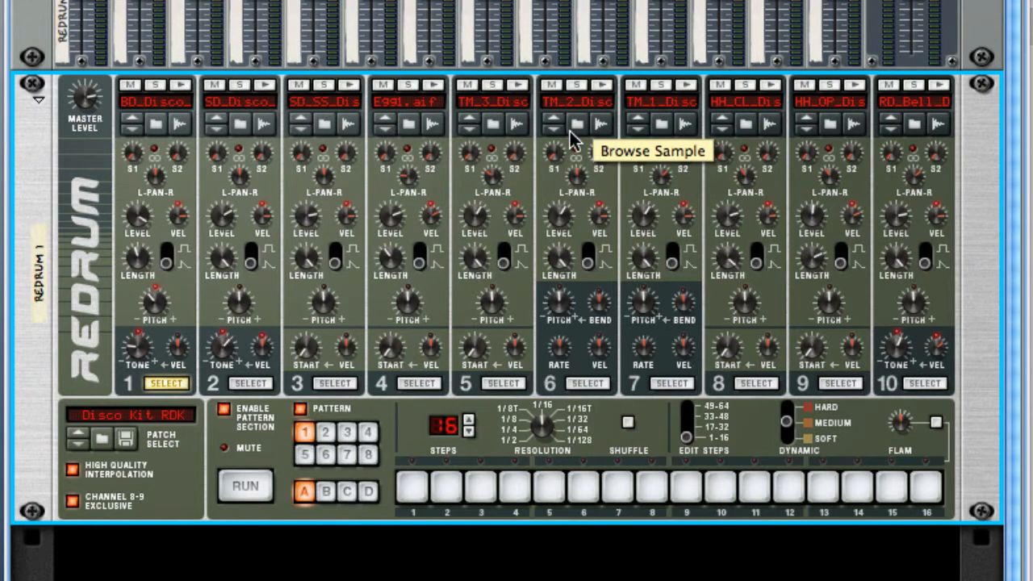
{"action": "mouse_move", "coordinate": [407, 464]}
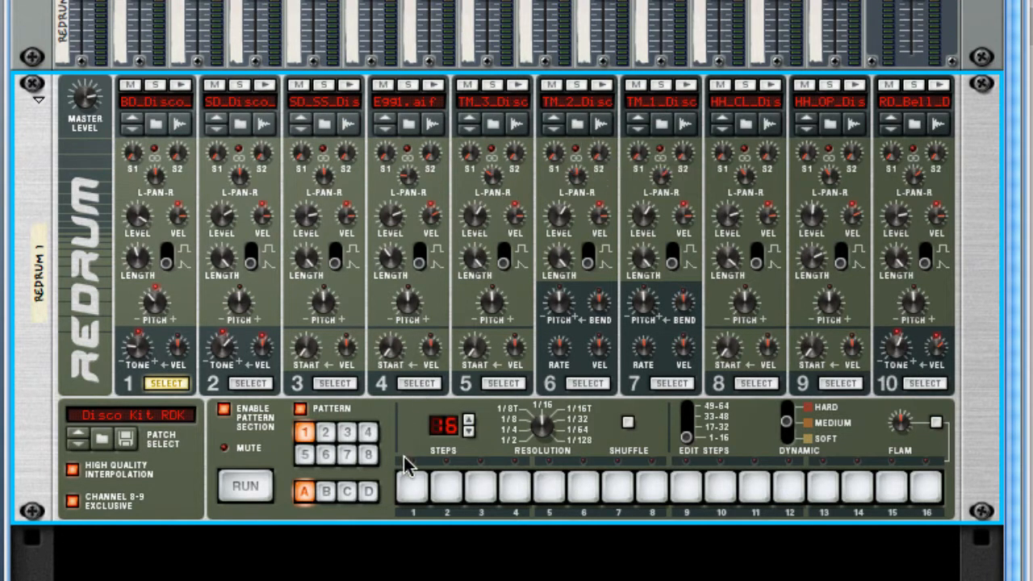
{"action": "mouse_move", "coordinate": [678, 500]}
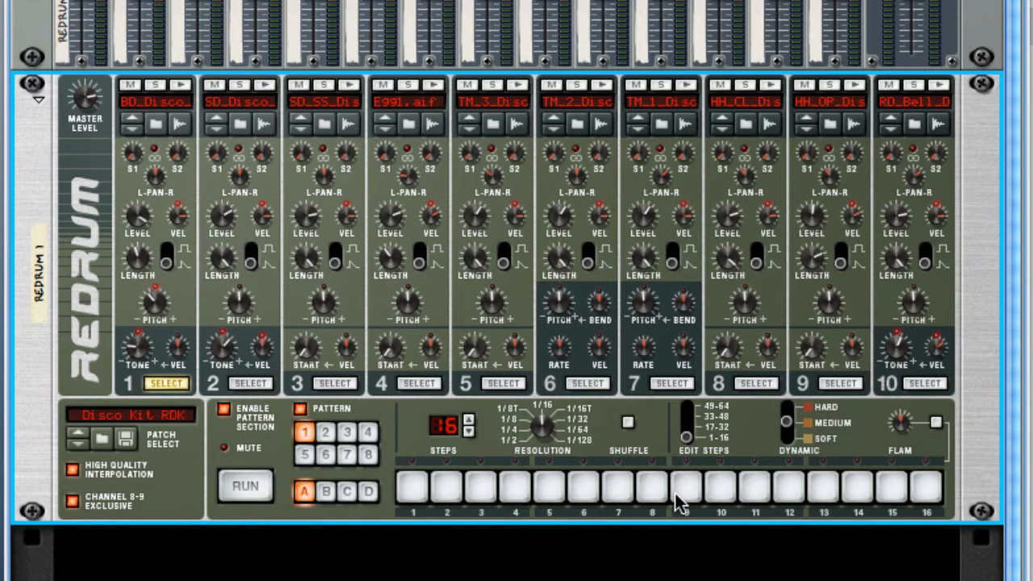
{"action": "mouse_move", "coordinate": [568, 148]}
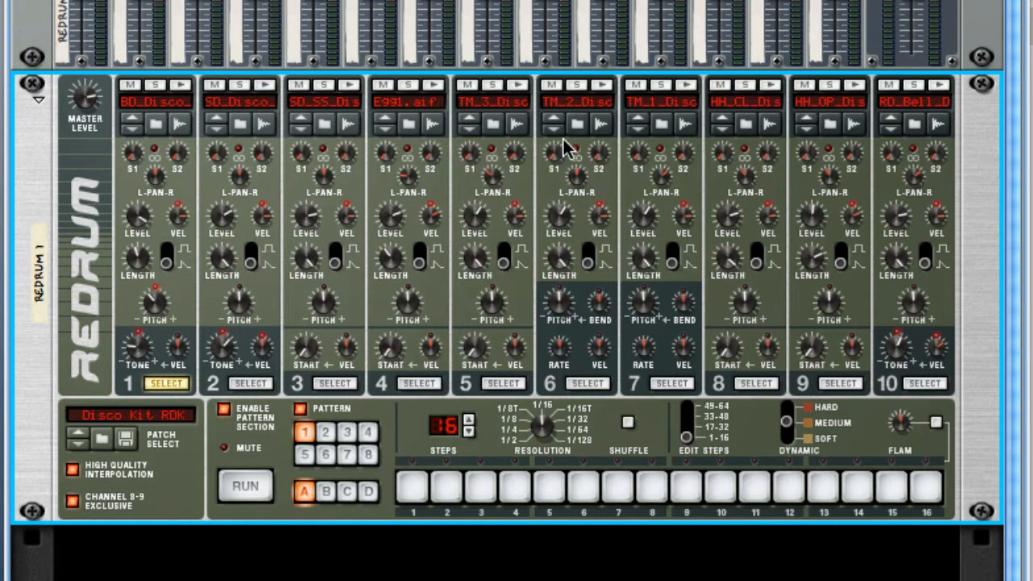
{"action": "mouse_move", "coordinate": [568, 153]}
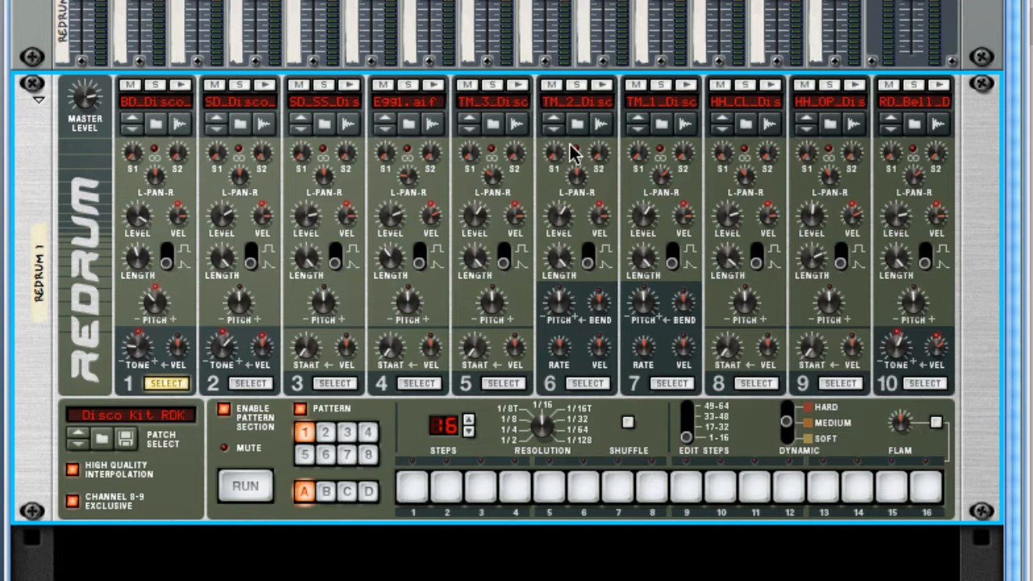
{"action": "mouse_move", "coordinate": [588, 100]}
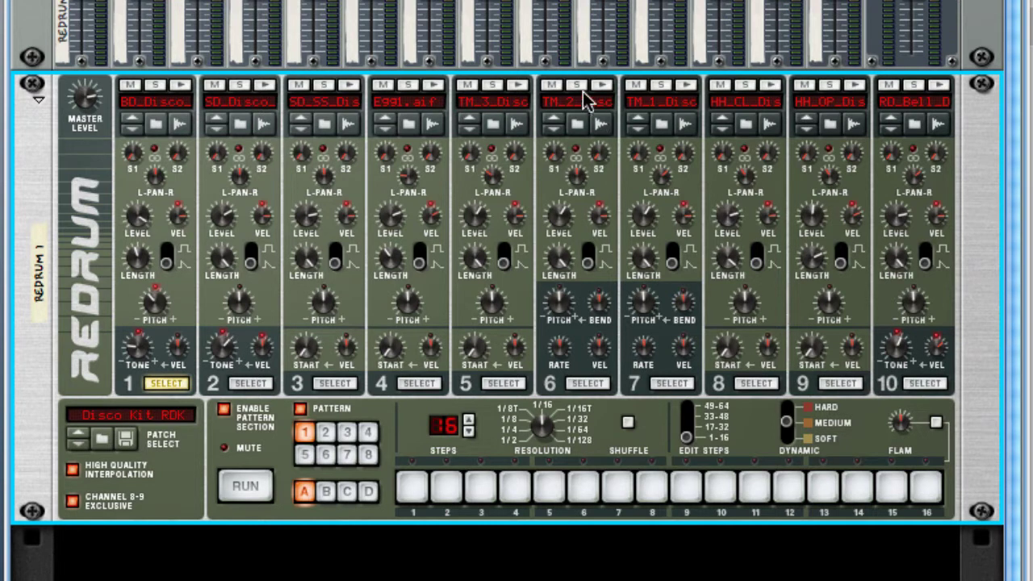
{"action": "mouse_move", "coordinate": [576, 105]}
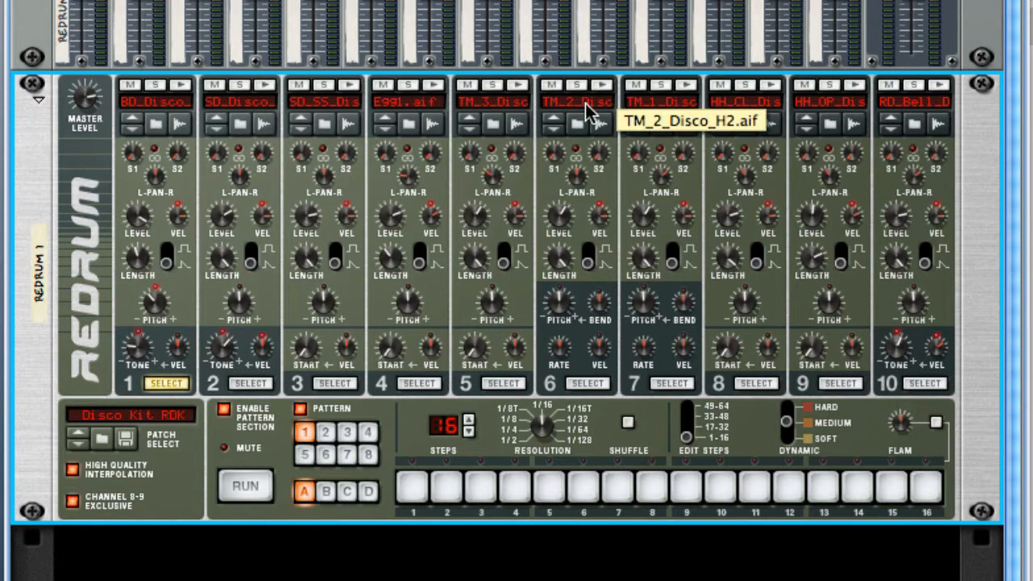
{"action": "mouse_move", "coordinate": [471, 468]}
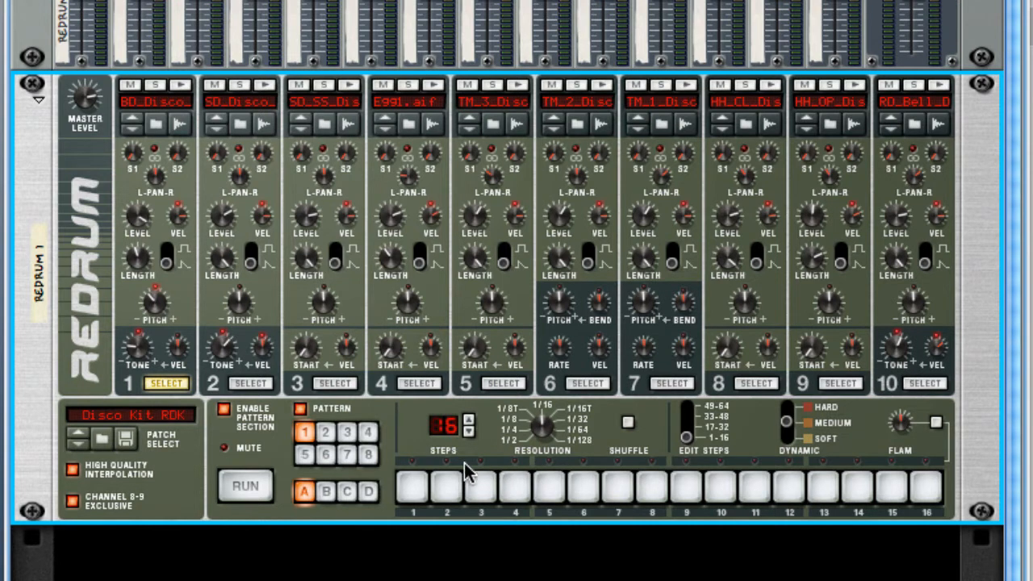
{"action": "mouse_move", "coordinate": [464, 477]}
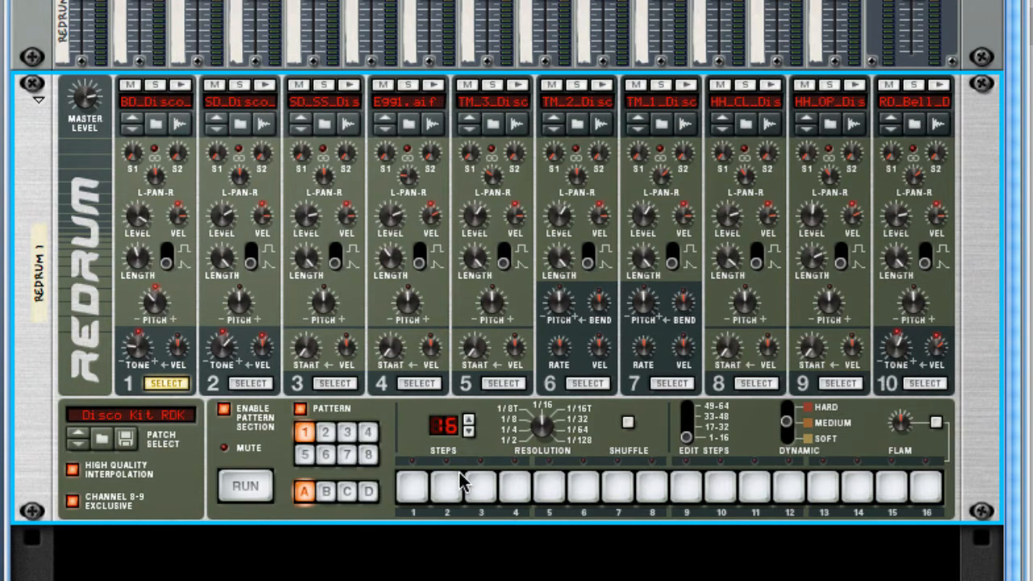
{"action": "mouse_move", "coordinate": [427, 194]}
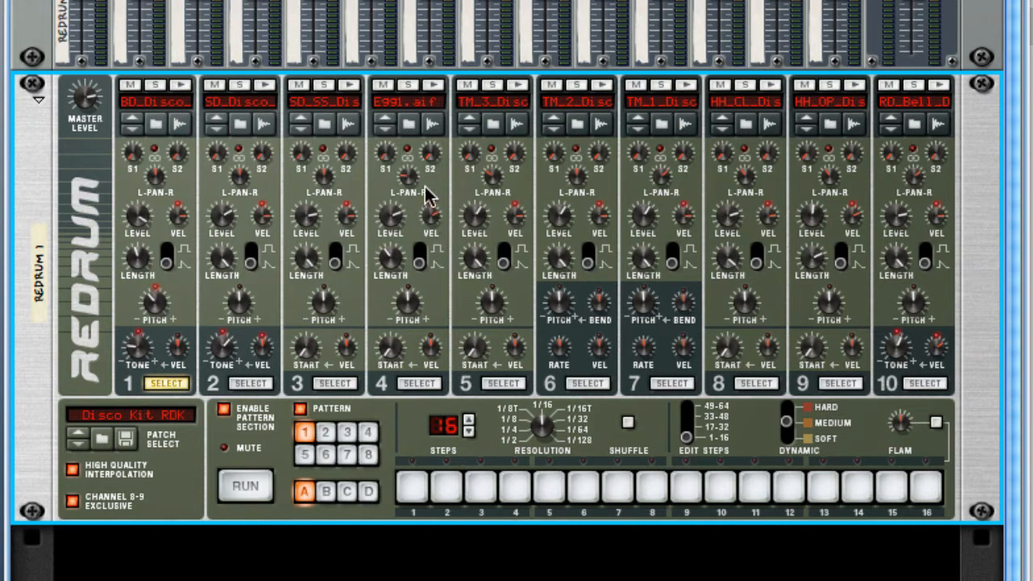
{"action": "mouse_move", "coordinate": [471, 149]}
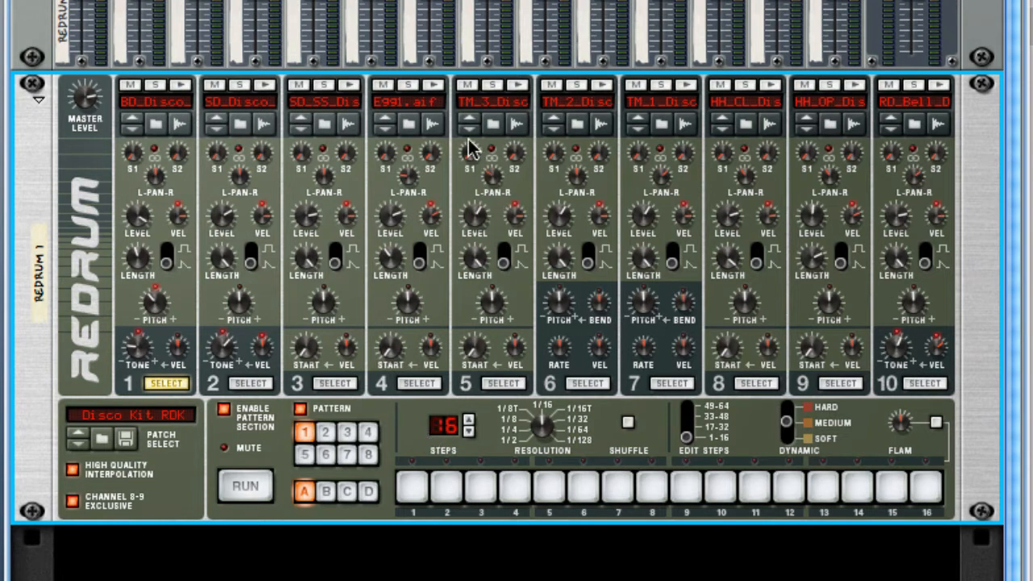
{"action": "mouse_move", "coordinate": [442, 132]}
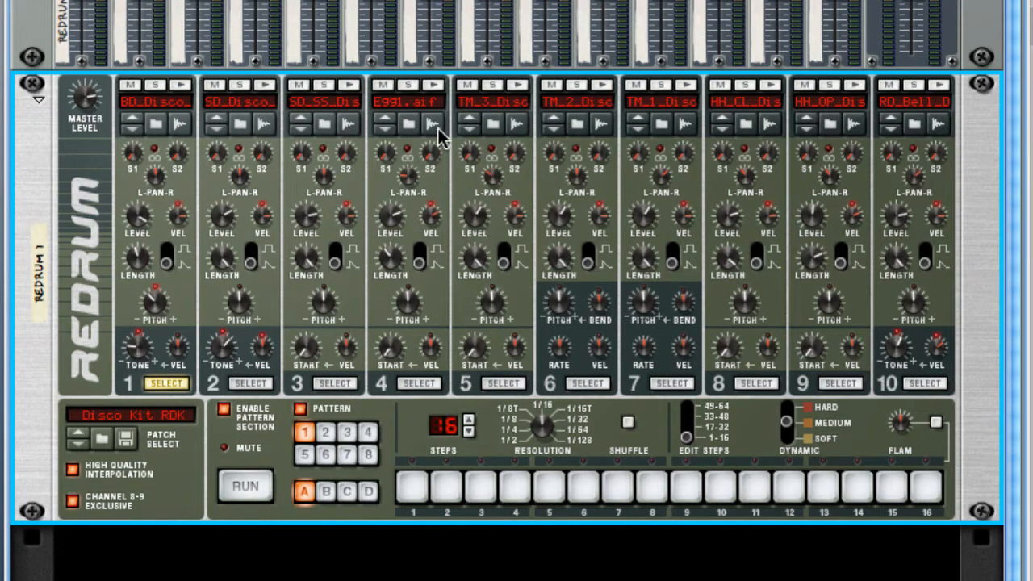
{"action": "mouse_move", "coordinate": [161, 126]}
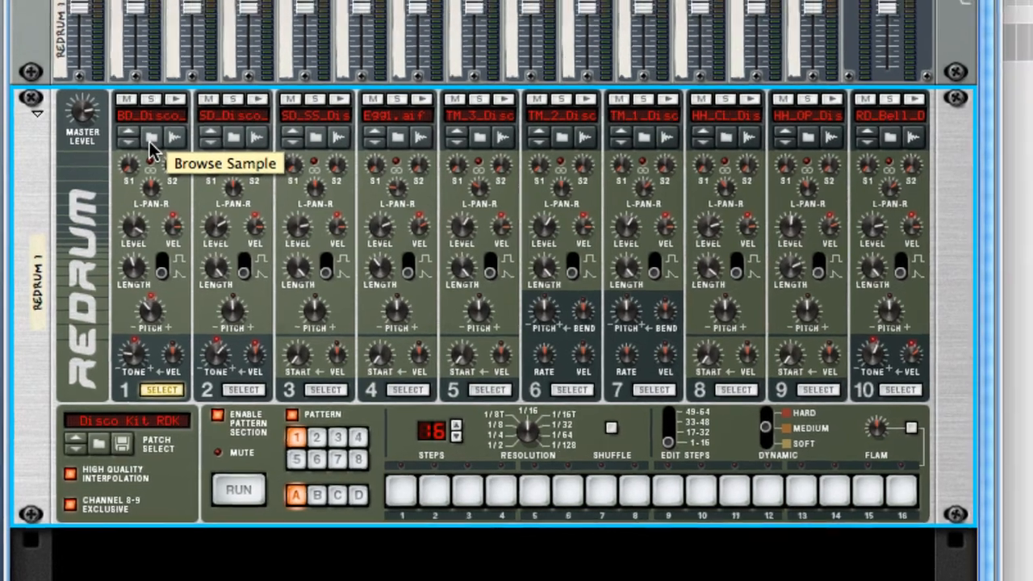
{"action": "left_click", "coordinate": [152, 137]}
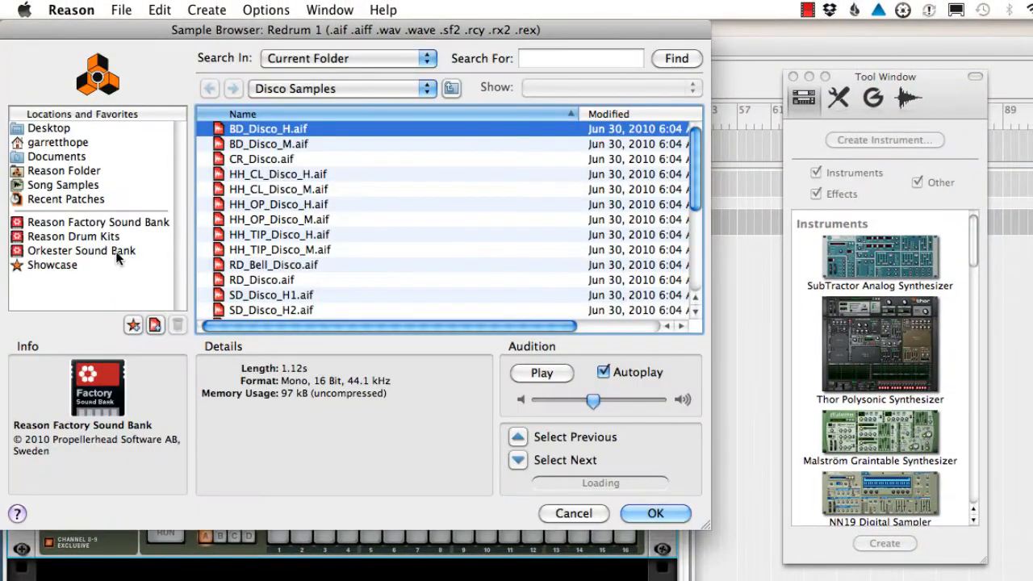
{"action": "left_click", "coordinate": [97, 222]}
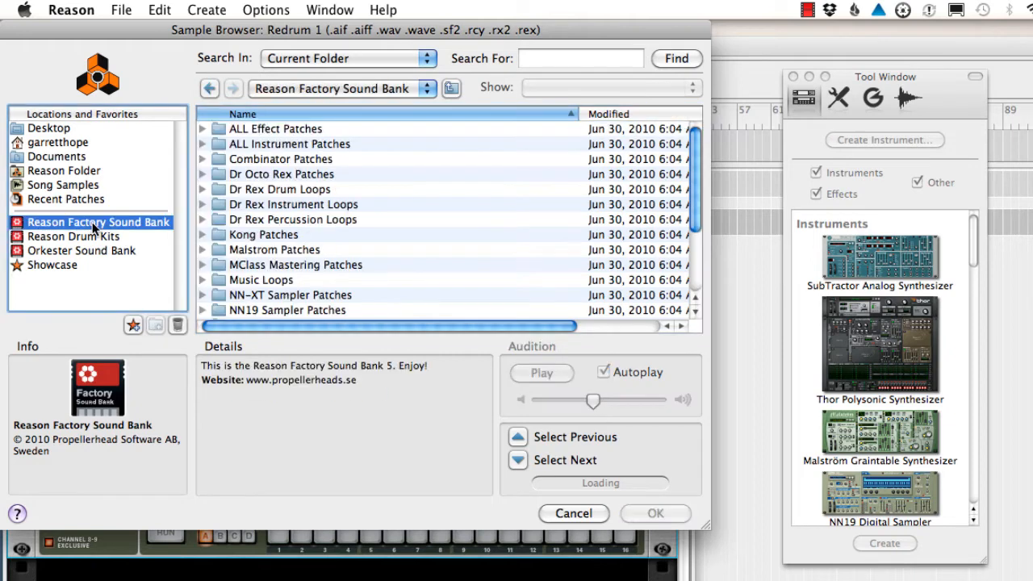
{"action": "scroll", "scroll_direction": "down", "scroll_amount": 3}
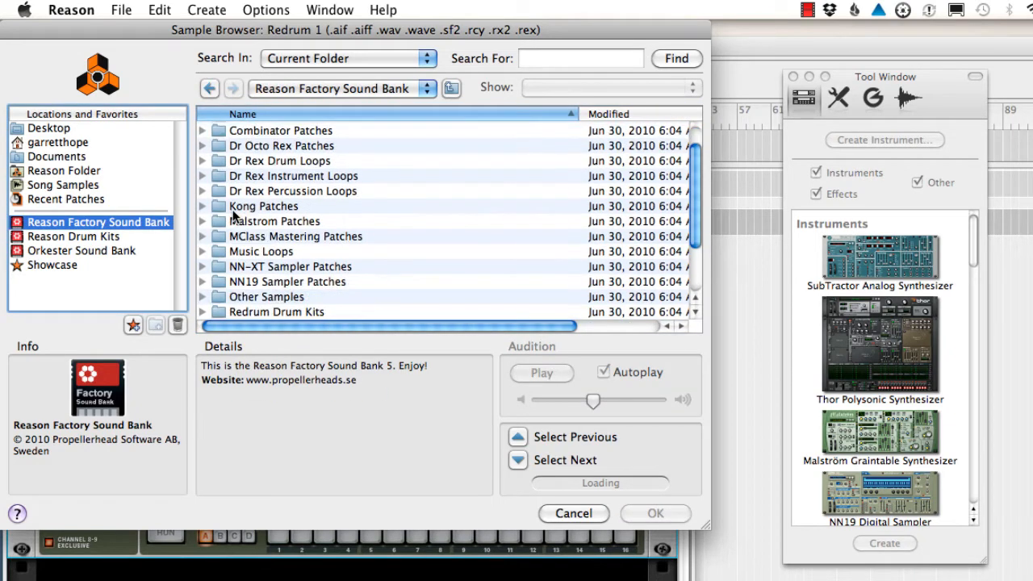
{"action": "scroll", "scroll_direction": "down", "scroll_amount": 3}
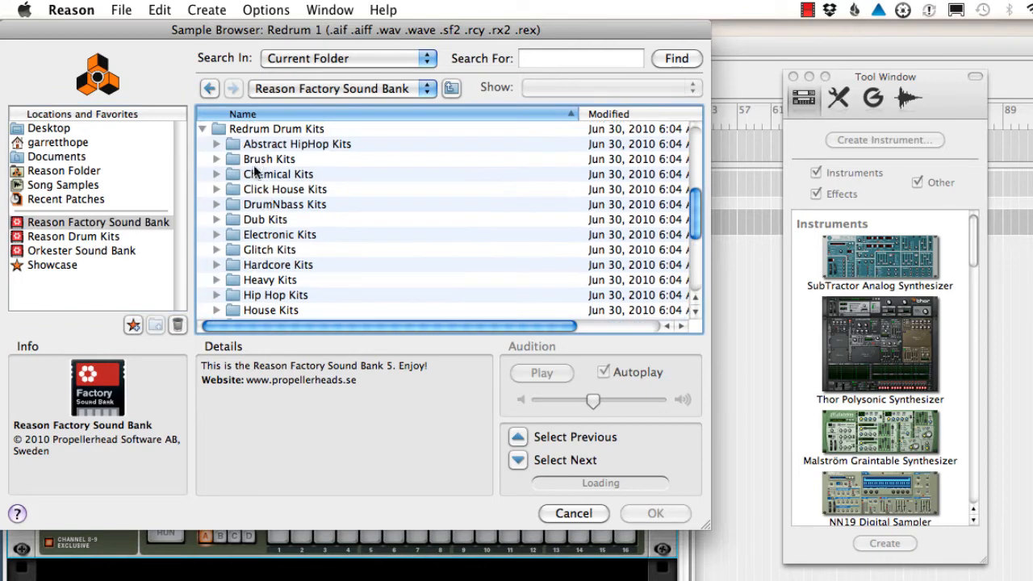
{"action": "scroll", "scroll_direction": "down", "scroll_amount": 3}
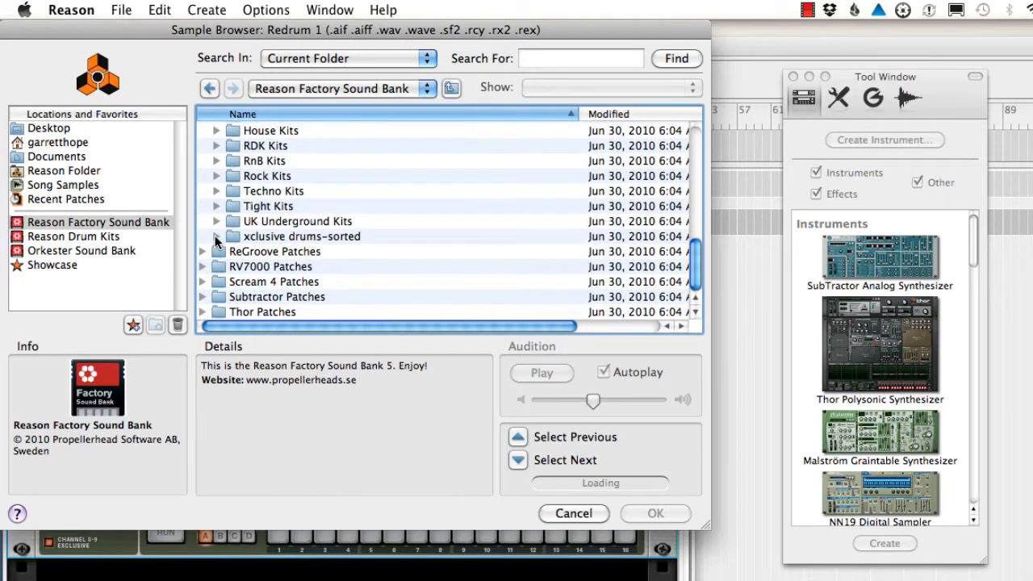
{"action": "left_click", "coordinate": [216, 235]}
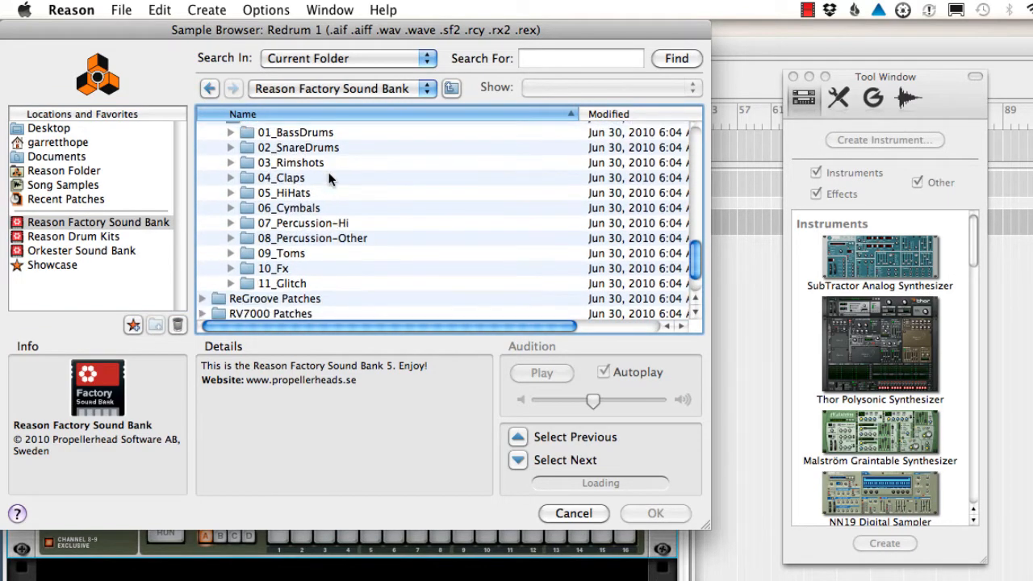
{"action": "mouse_move", "coordinate": [290, 259]}
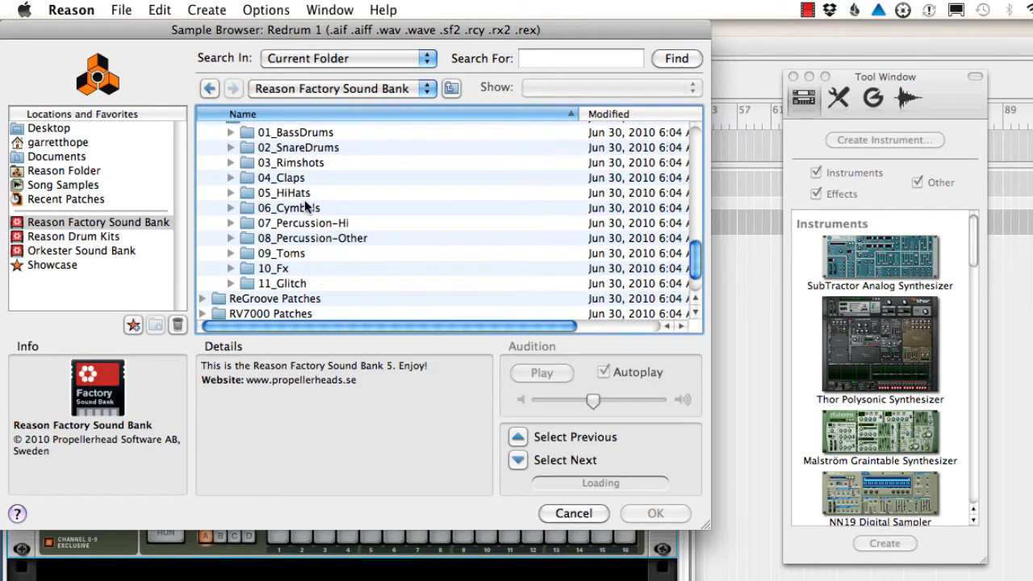
{"action": "mouse_move", "coordinate": [594, 517]}
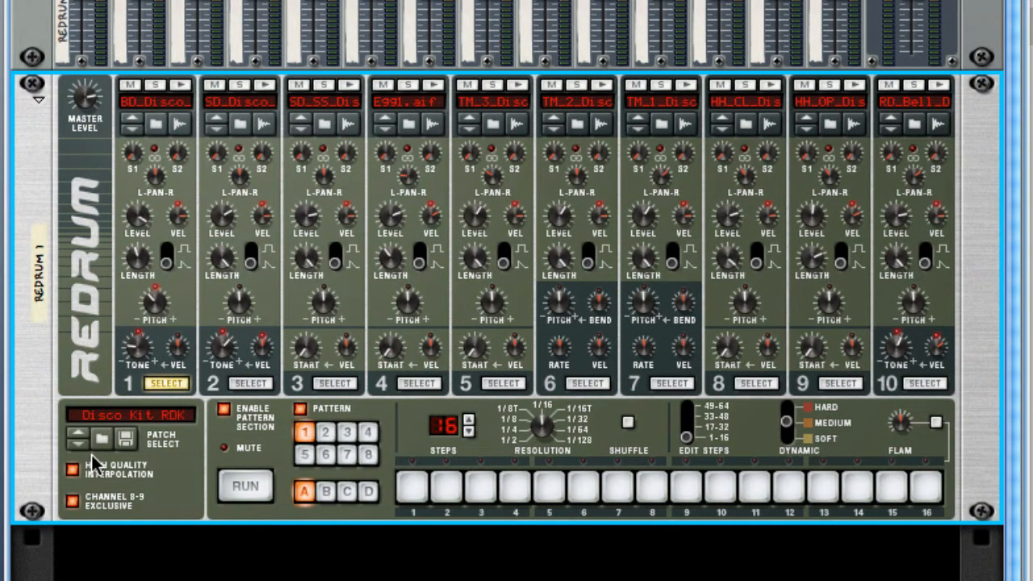
{"action": "mouse_move", "coordinate": [110, 452]}
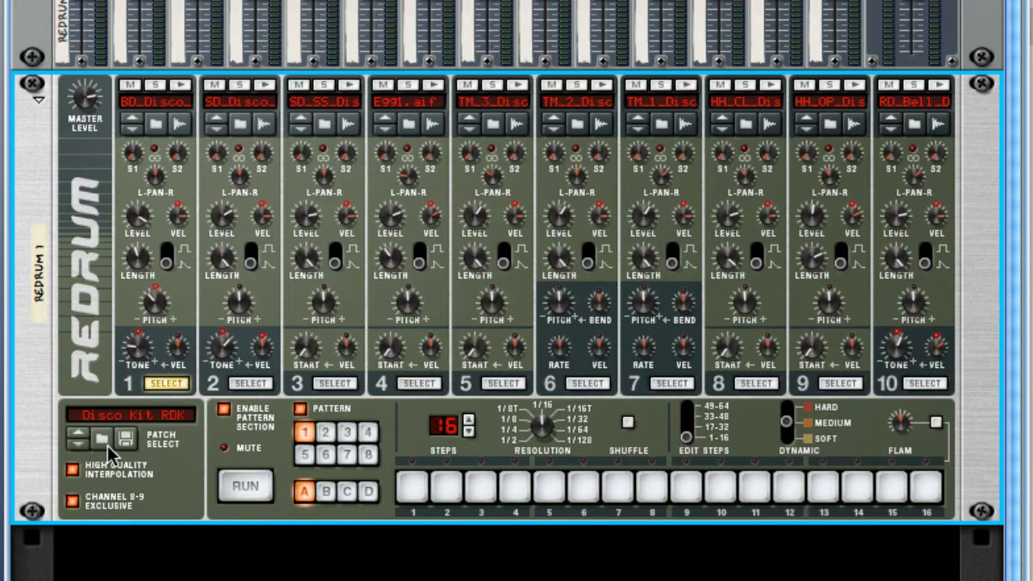
{"action": "mouse_move", "coordinate": [105, 439]}
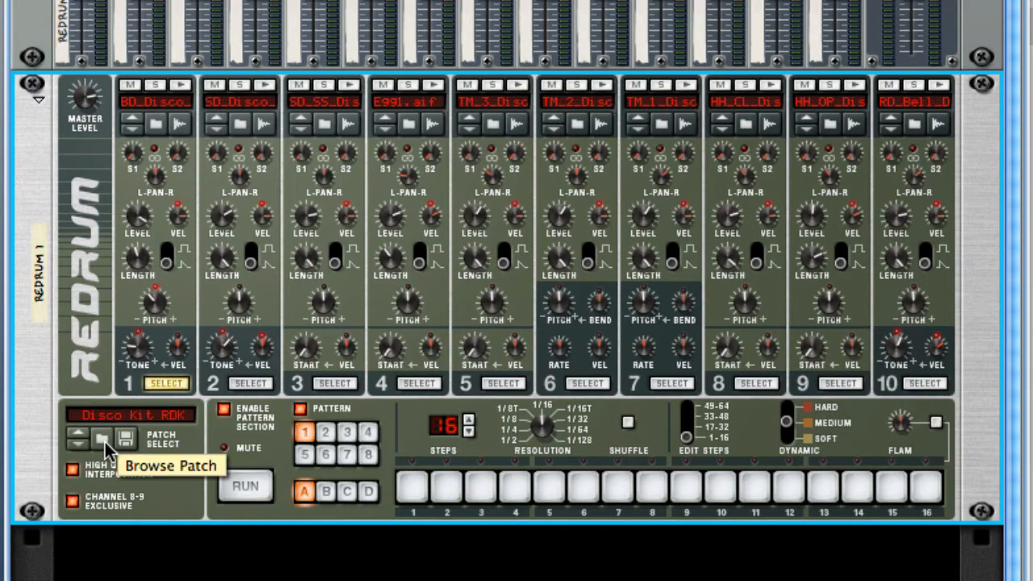
Step: Load Electronic Kit 1.drp from the Electronic Kits folder into Redrum
{"action": "left_click", "coordinate": [102, 435]}
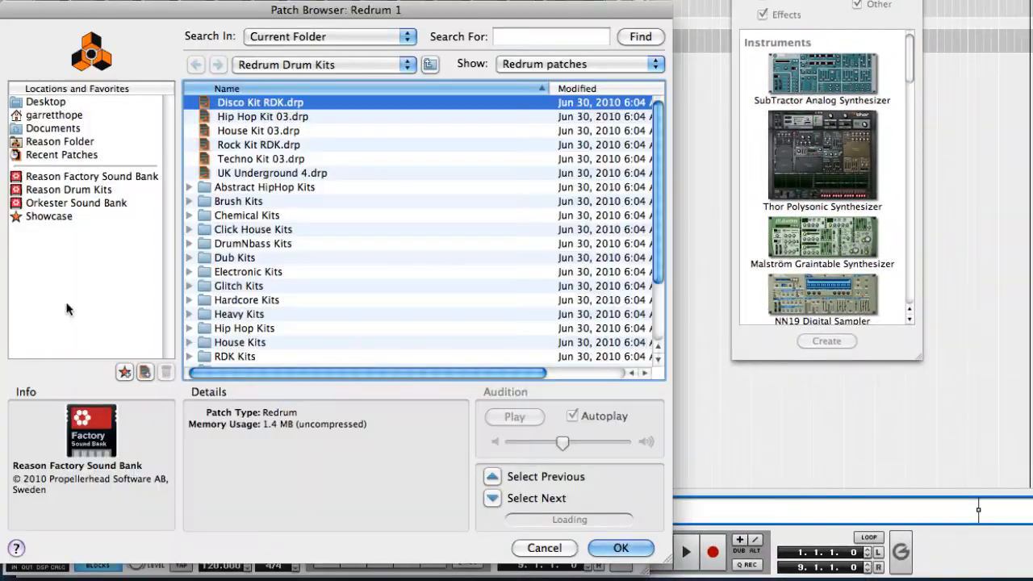
{"action": "mouse_move", "coordinate": [267, 290]}
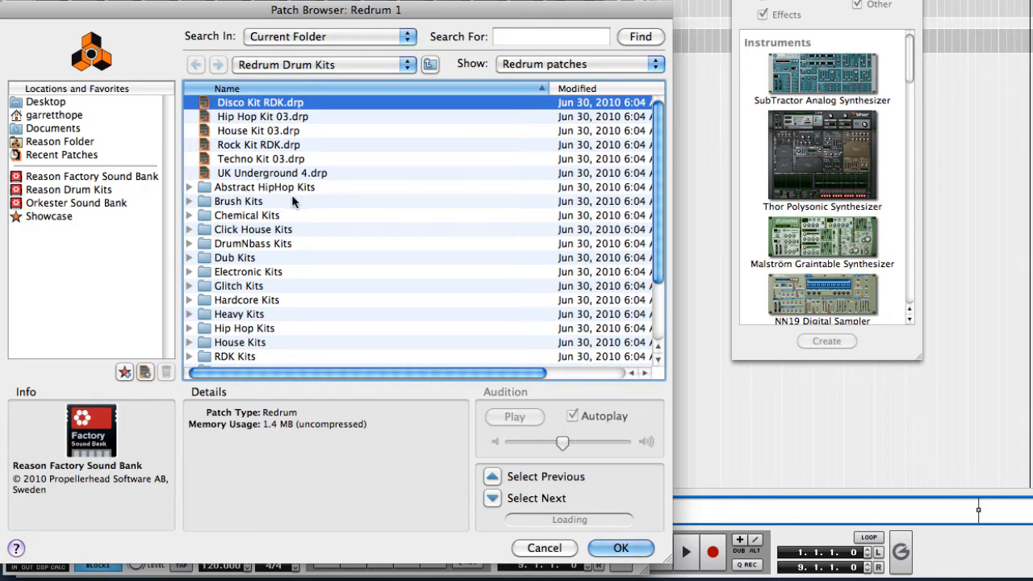
{"action": "scroll", "scroll_direction": "down", "scroll_amount": 3}
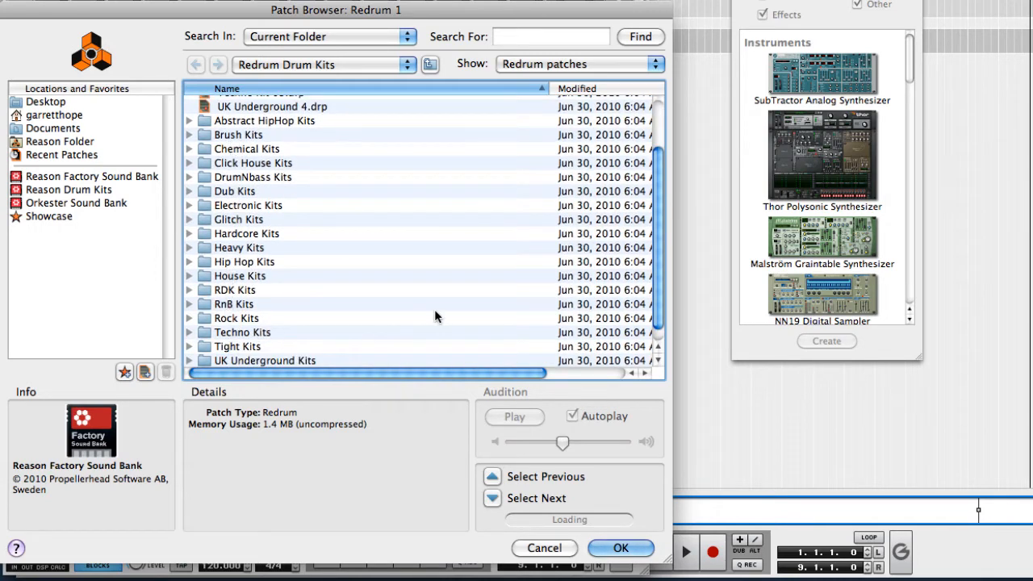
{"action": "mouse_move", "coordinate": [183, 206]}
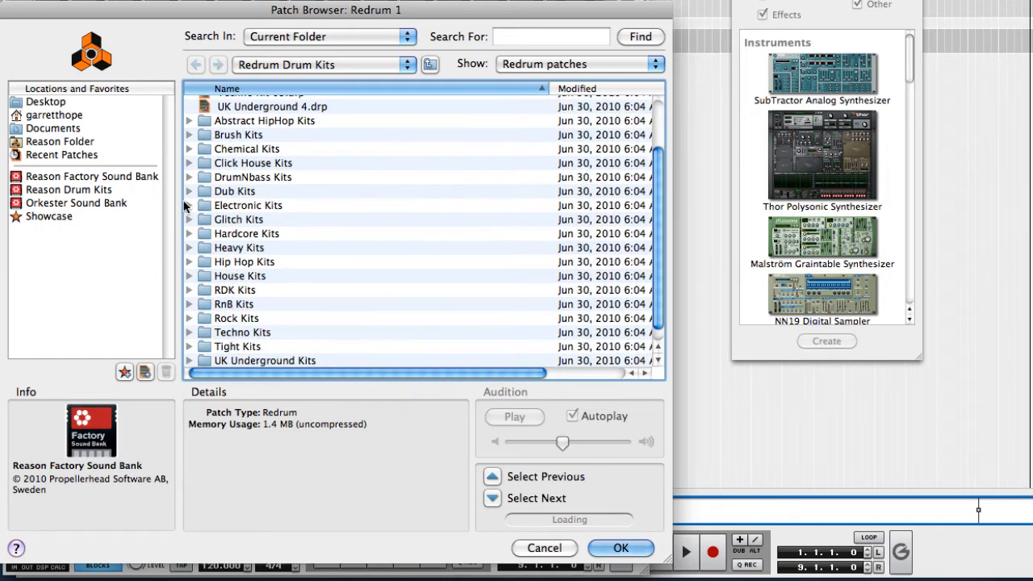
{"action": "left_click", "coordinate": [188, 205]}
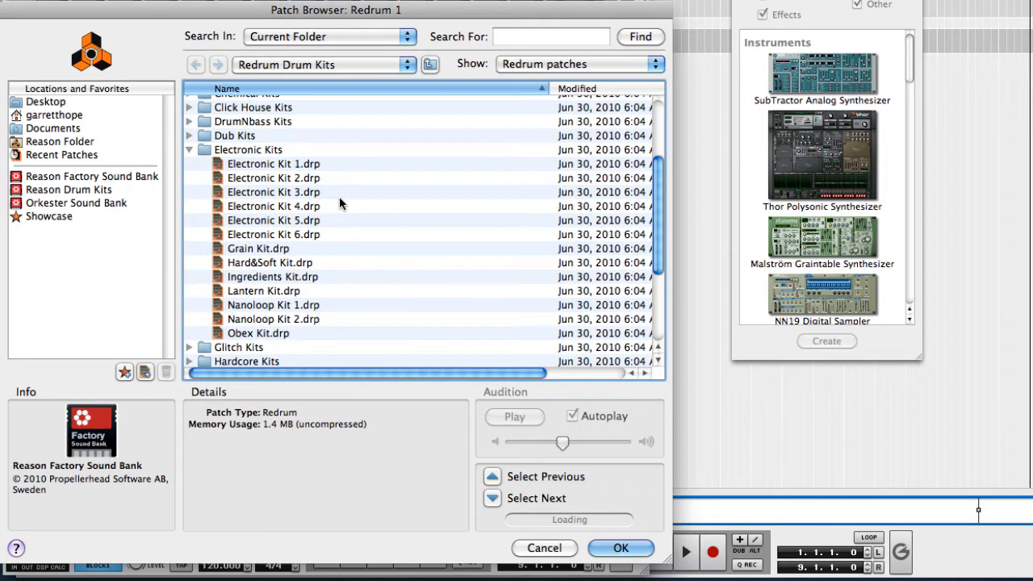
{"action": "left_click", "coordinate": [273, 163]}
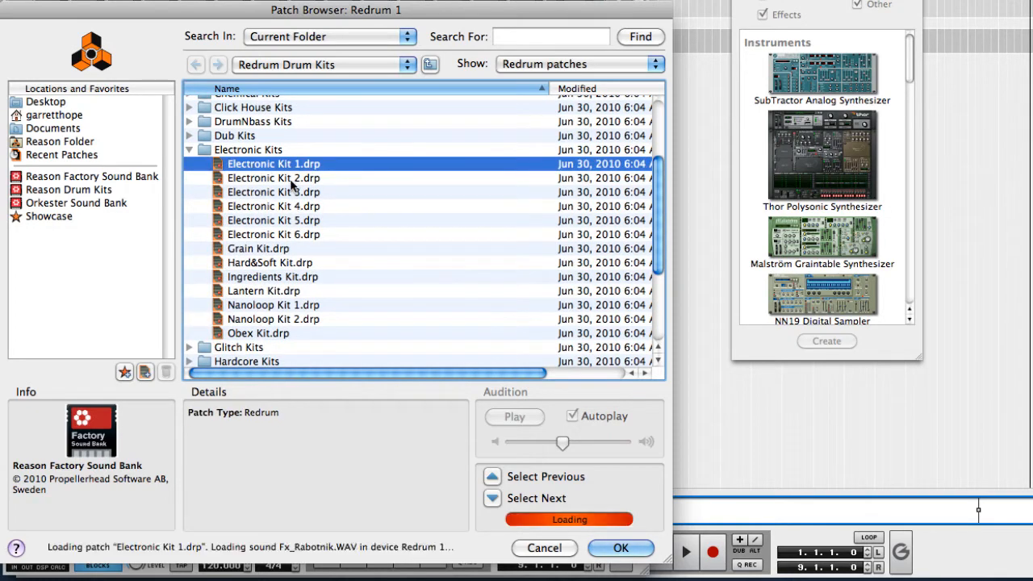
{"action": "left_click", "coordinate": [620, 548]}
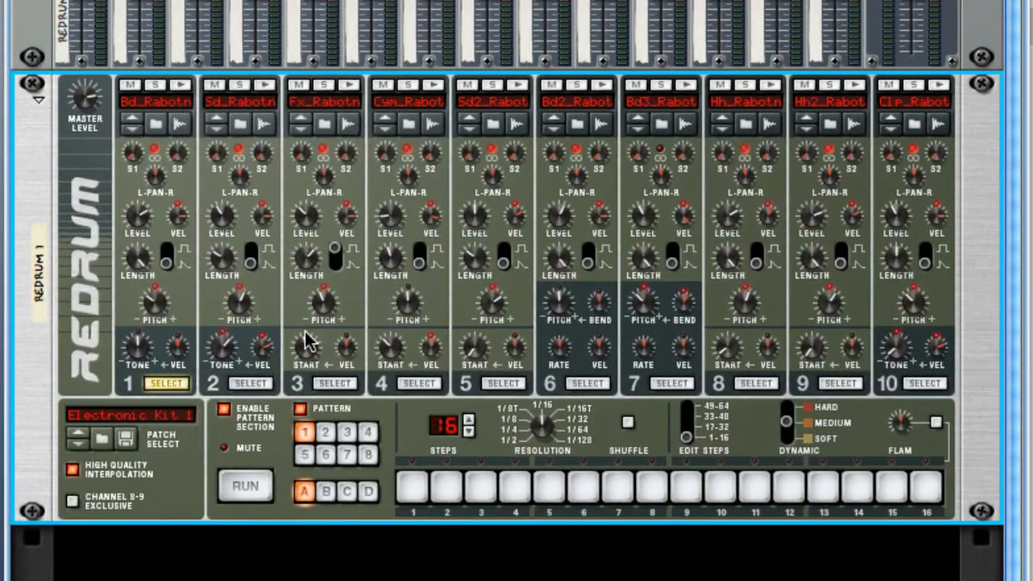
{"action": "mouse_move", "coordinate": [165, 245]}
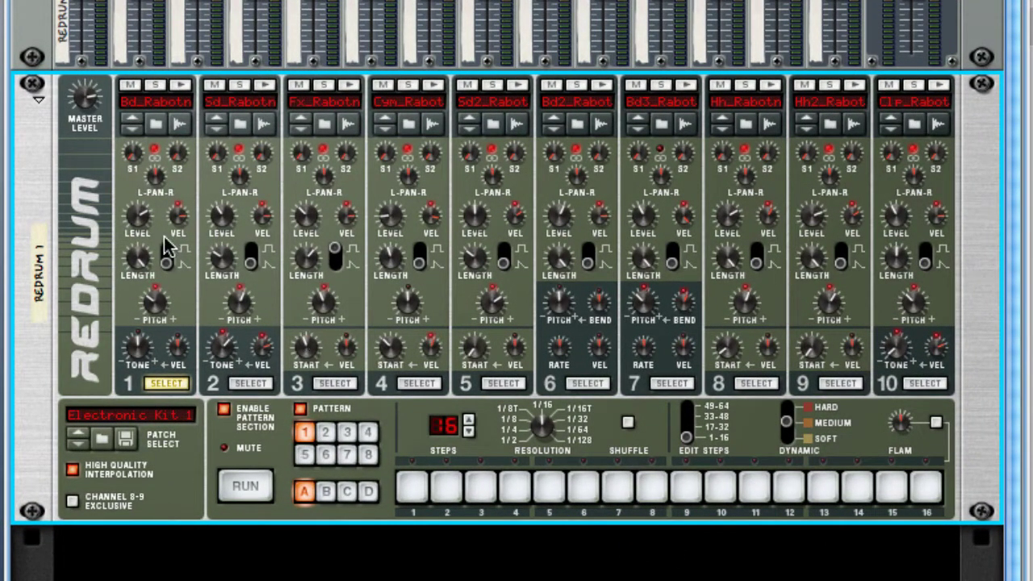
{"action": "mouse_move", "coordinate": [148, 103]}
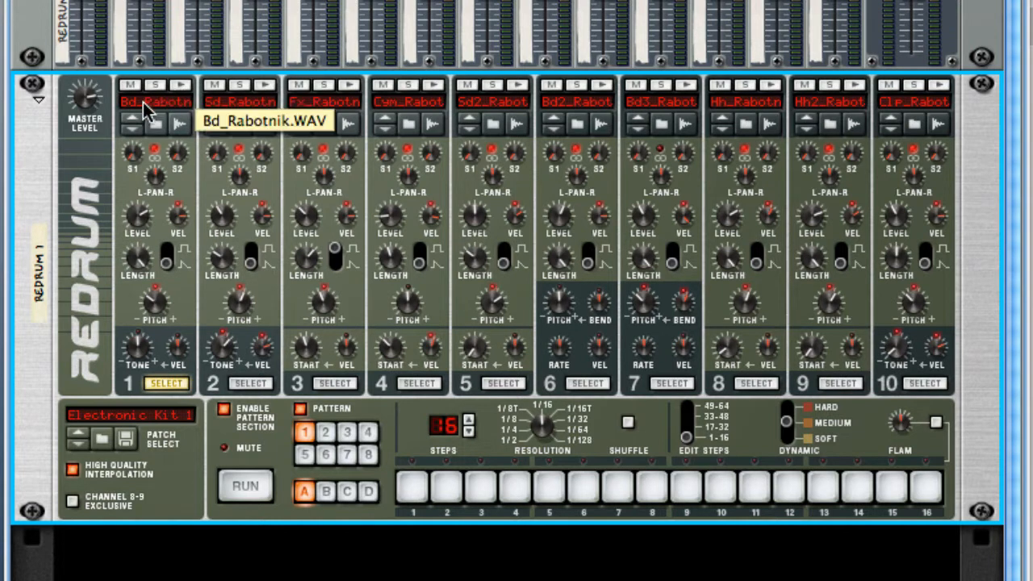
{"action": "mouse_move", "coordinate": [185, 97]}
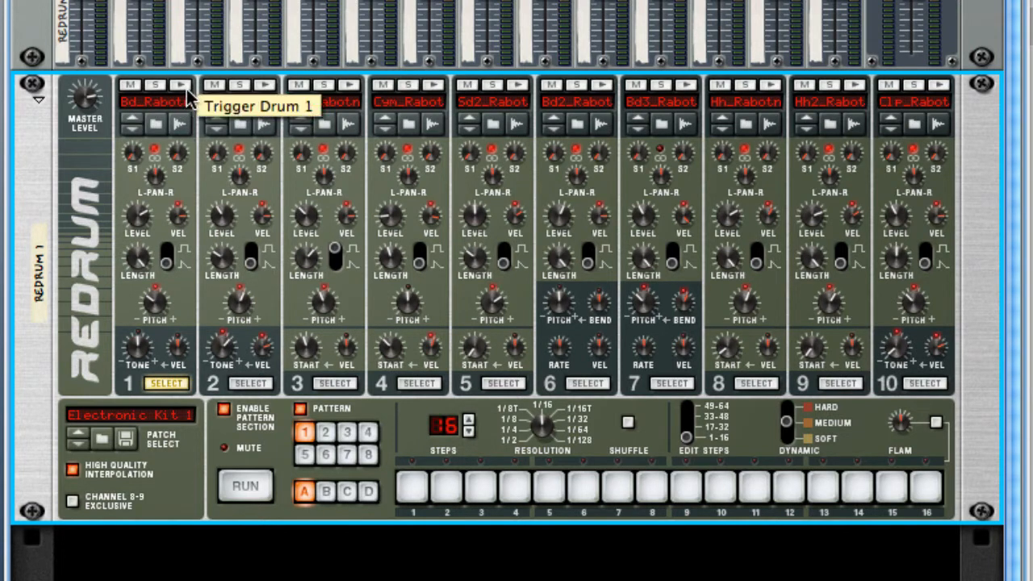
{"action": "left_click", "coordinate": [178, 84]}
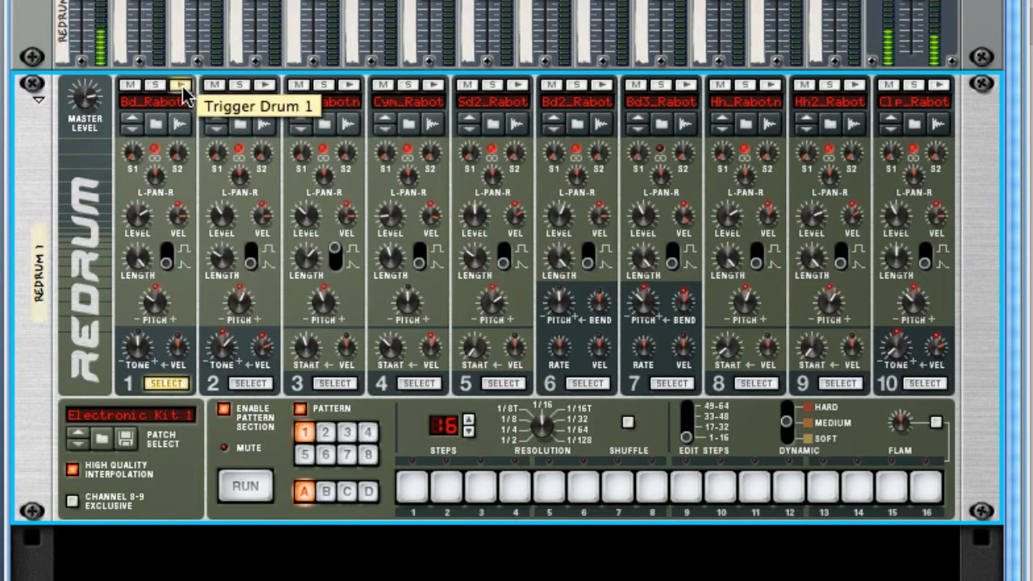
{"action": "mouse_move", "coordinate": [271, 105]}
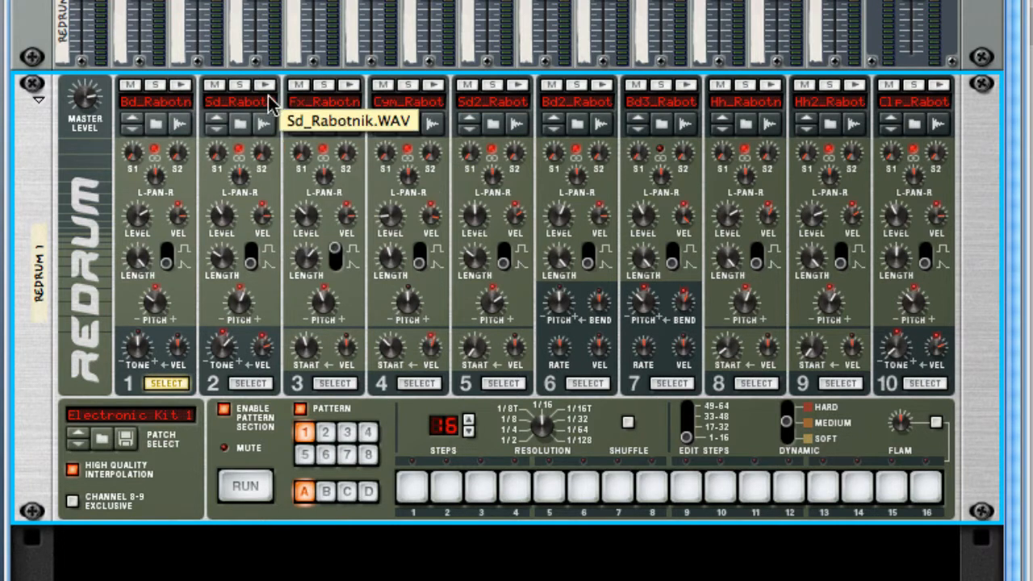
{"action": "mouse_move", "coordinate": [347, 125]}
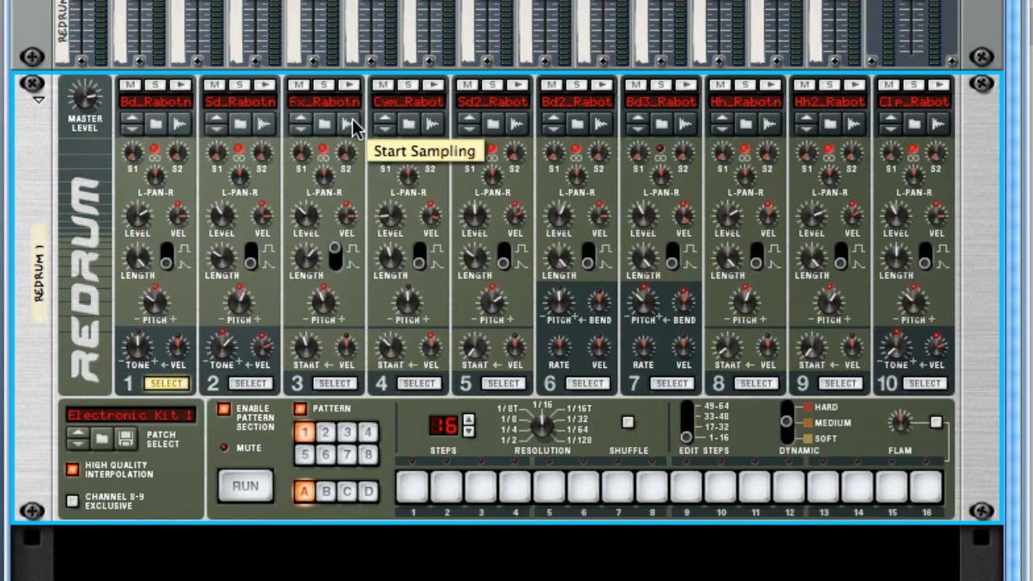
{"action": "mouse_move", "coordinate": [349, 84]}
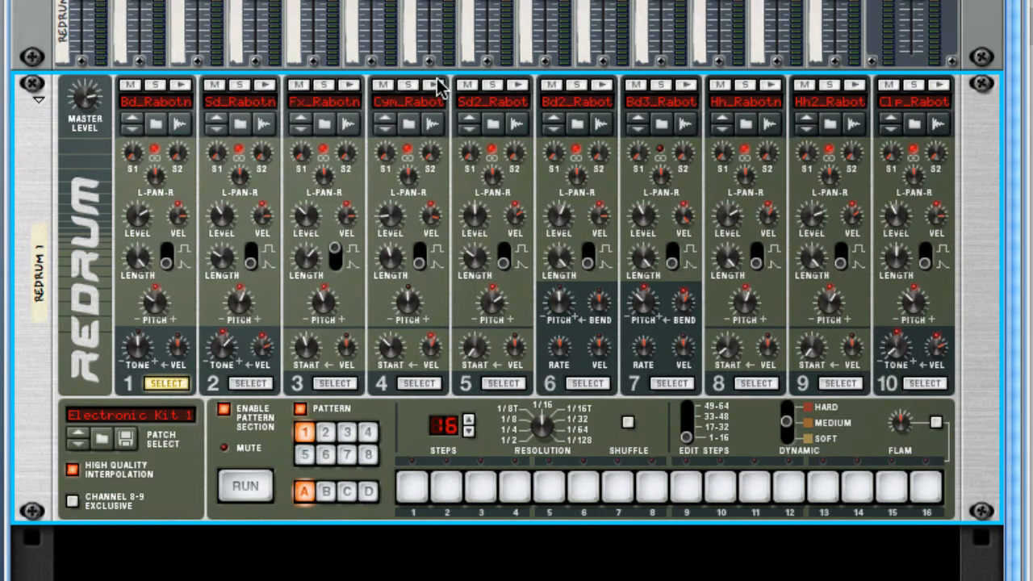
{"action": "mouse_move", "coordinate": [507, 122]}
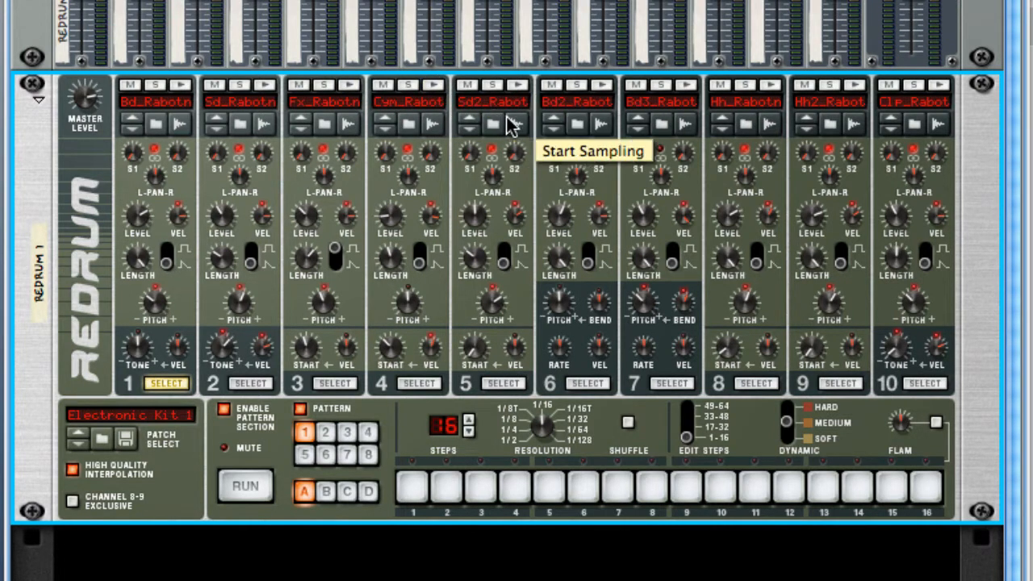
{"action": "mouse_move", "coordinate": [515, 100]}
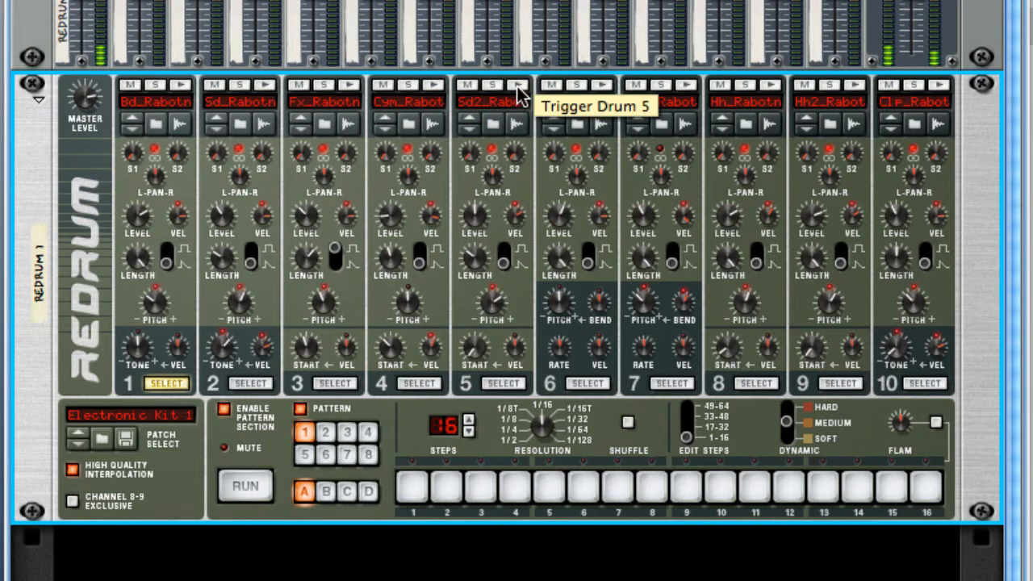
{"action": "mouse_move", "coordinate": [610, 87]}
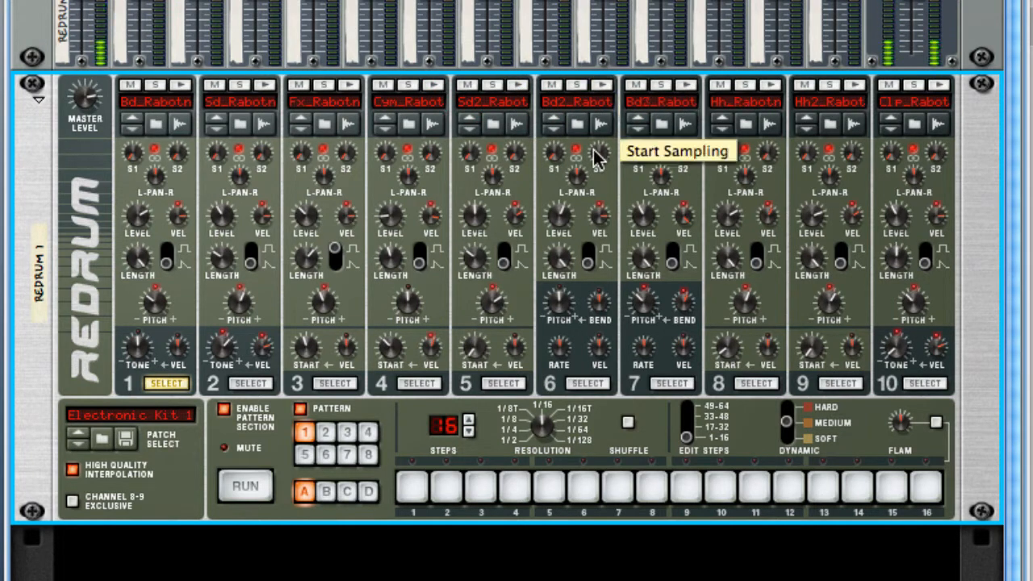
{"action": "mouse_move", "coordinate": [685, 87]}
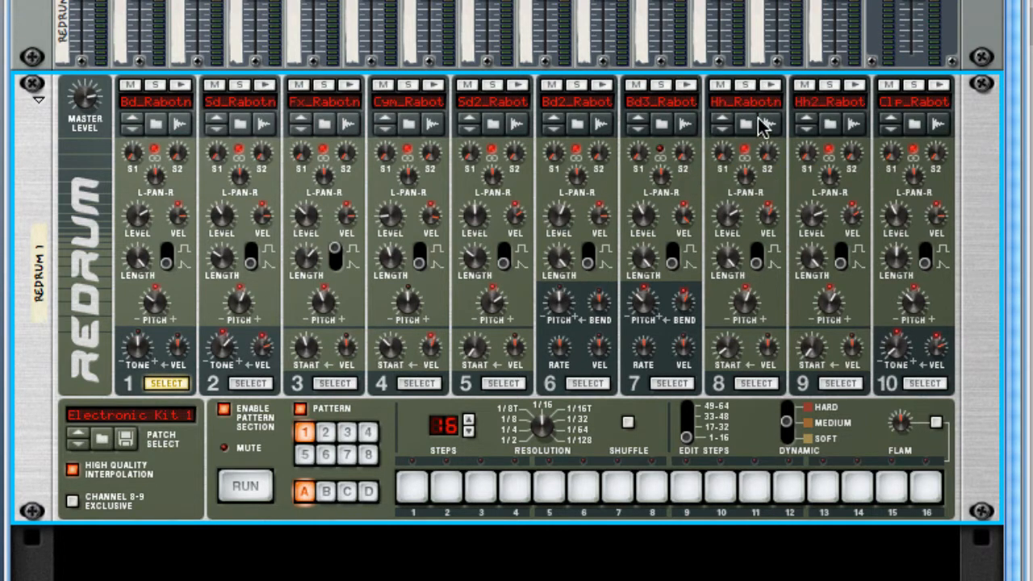
{"action": "mouse_move", "coordinate": [768, 95]}
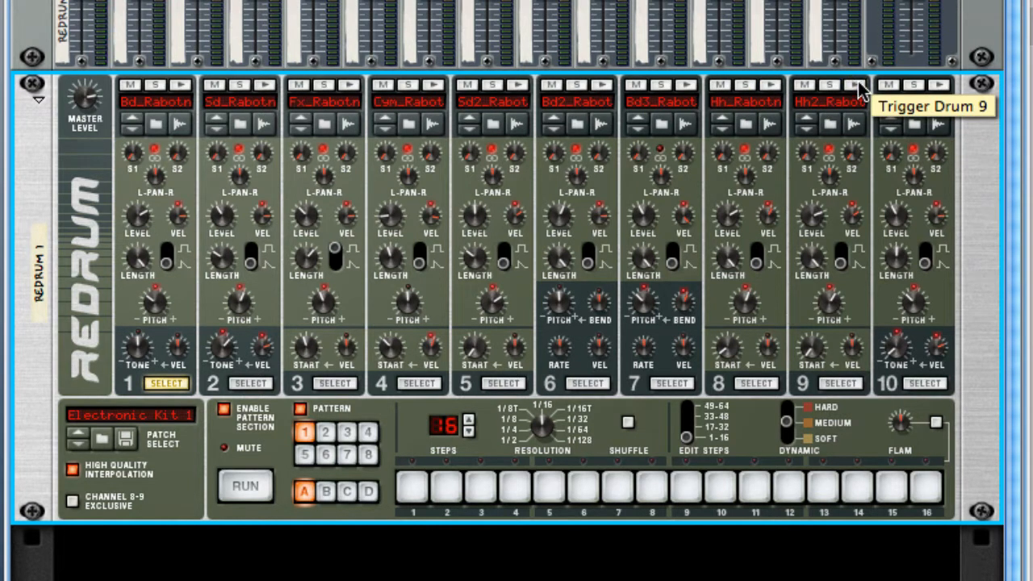
{"action": "mouse_move", "coordinate": [932, 121]}
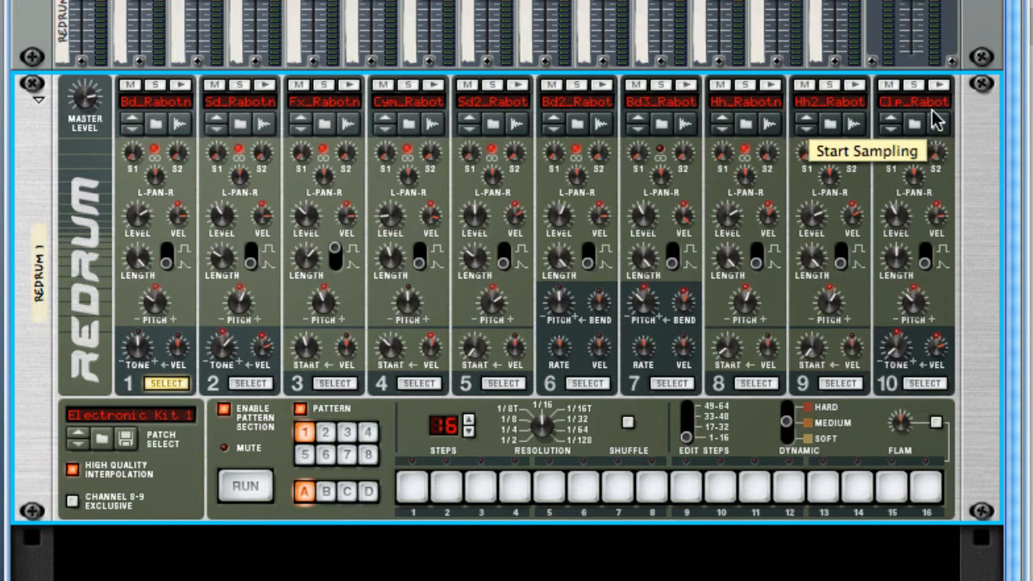
{"action": "mouse_move", "coordinate": [939, 92]}
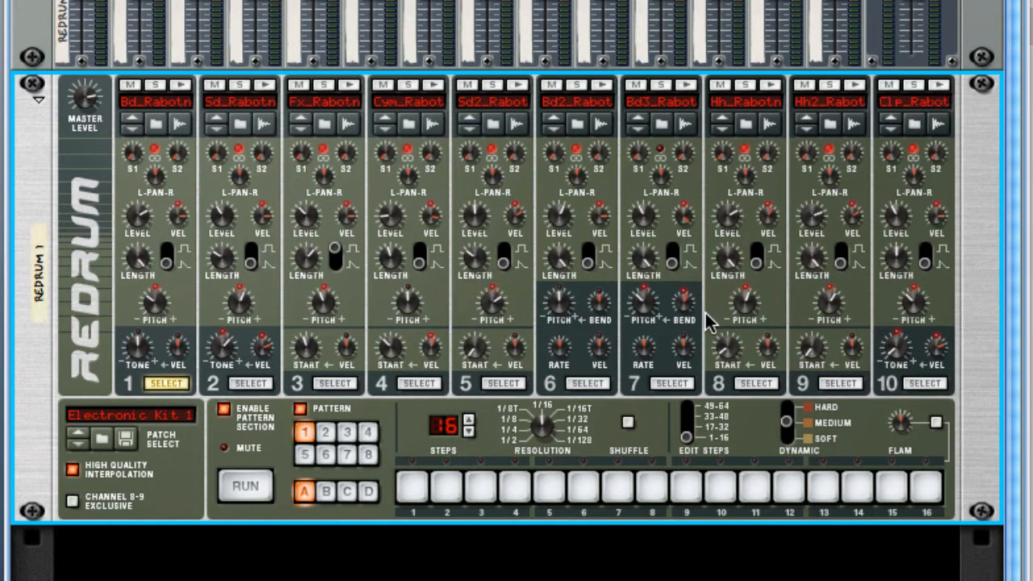
{"action": "mouse_move", "coordinate": [573, 339]}
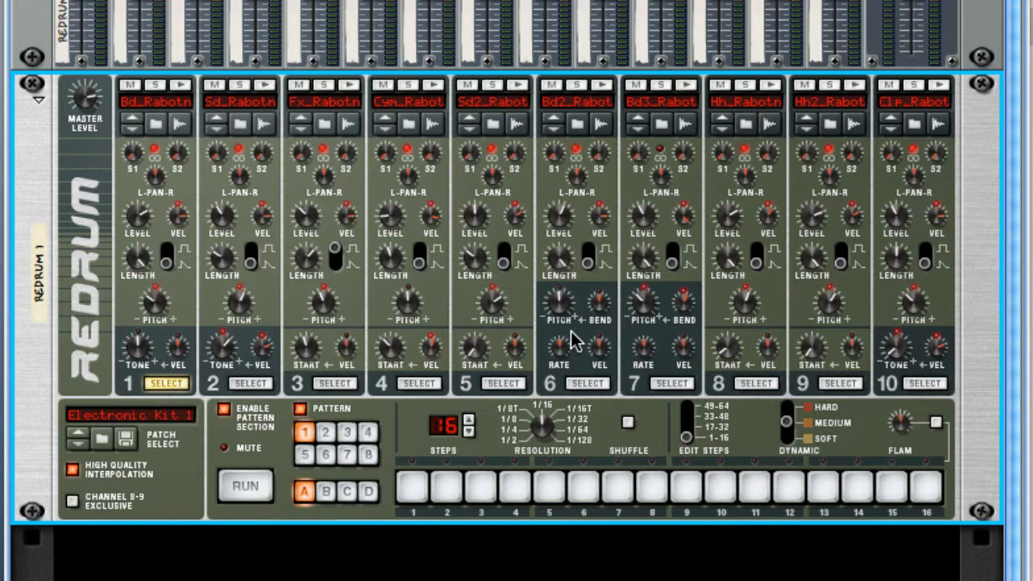
{"action": "mouse_move", "coordinate": [565, 342]}
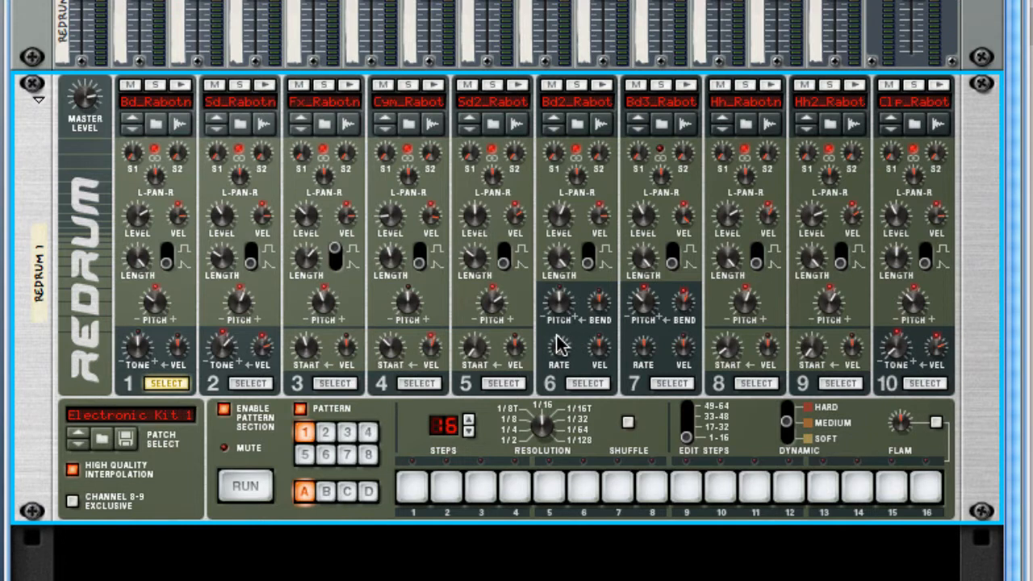
{"action": "mouse_move", "coordinate": [353, 395]}
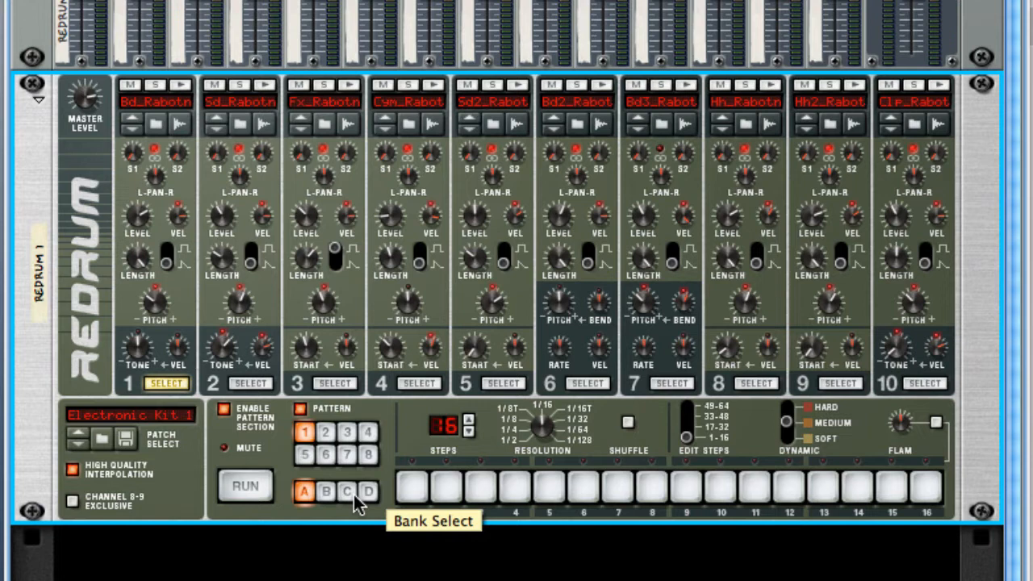
{"action": "mouse_move", "coordinate": [423, 462]}
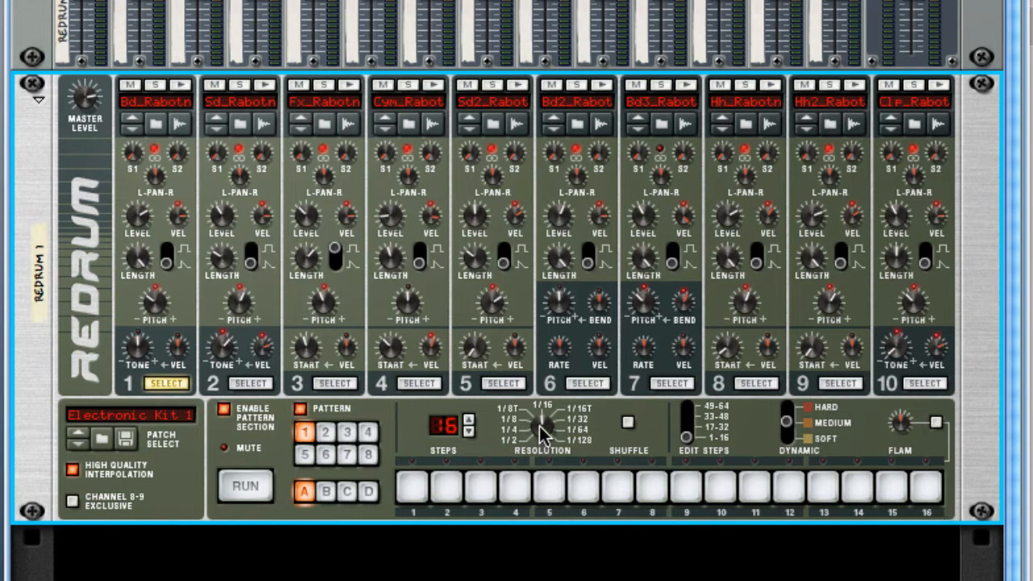
{"action": "mouse_move", "coordinate": [516, 455]}
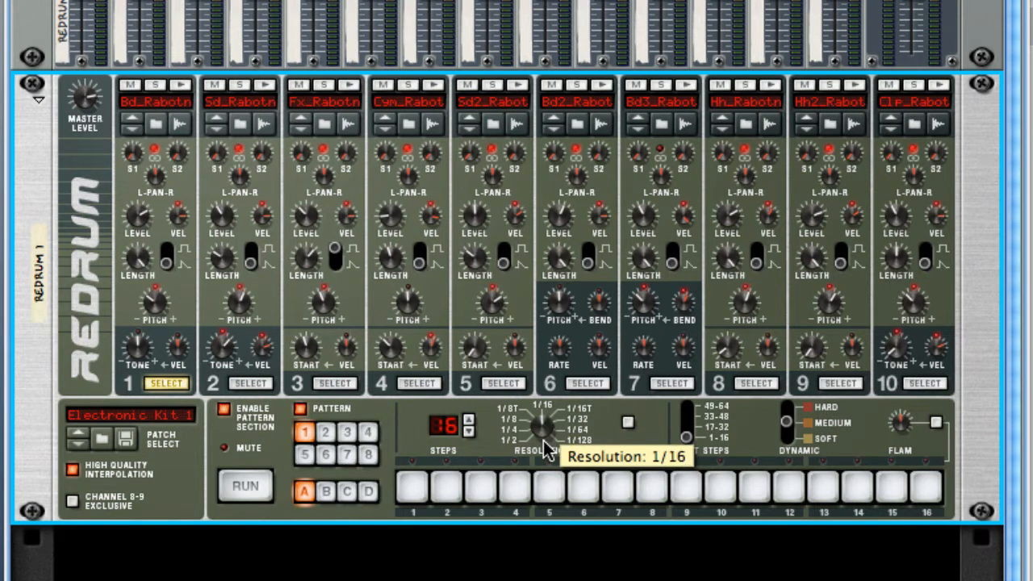
{"action": "mouse_move", "coordinate": [542, 442]}
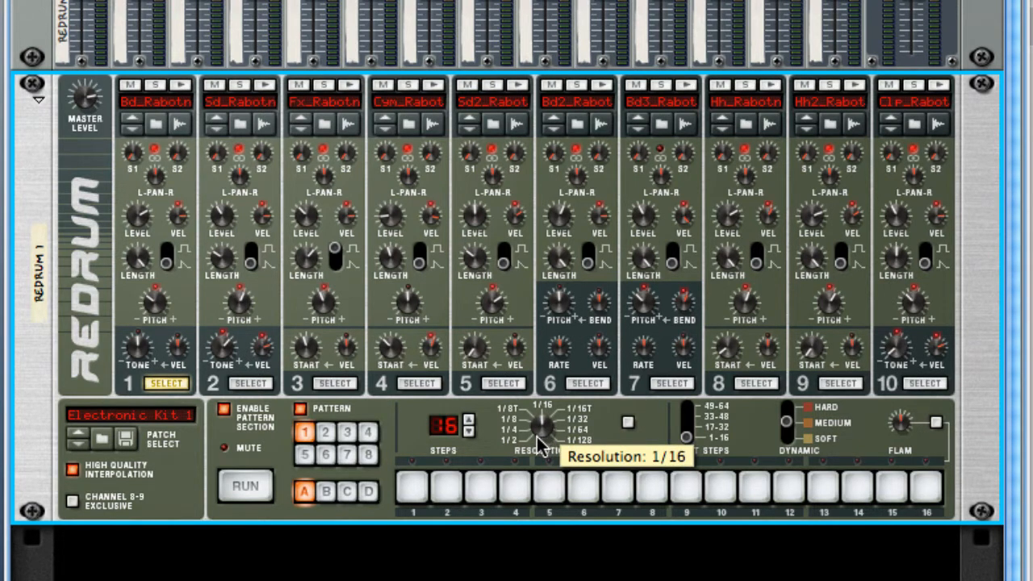
Step: Raise the Redrum step count to 64, then bring it back down to 16 steps
{"action": "left_click_drag", "start_coordinate": [540, 422], "coordinate": [536, 436]}
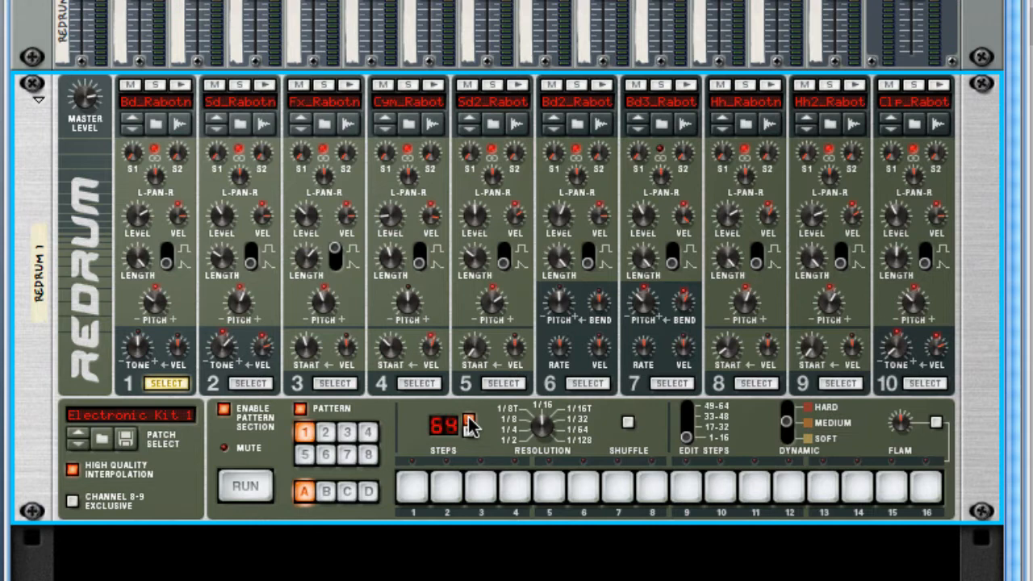
{"action": "mouse_move", "coordinate": [548, 423]}
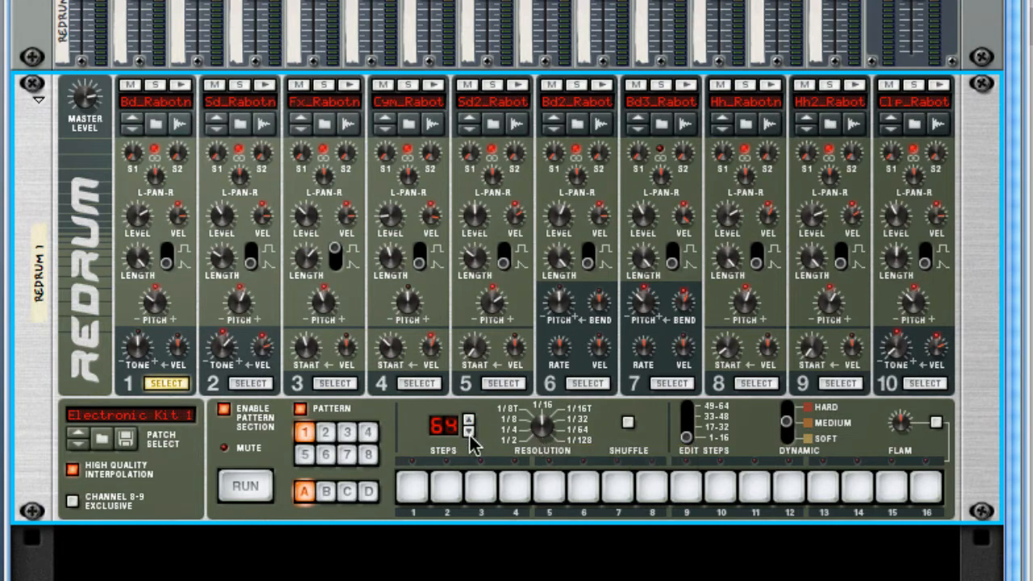
{"action": "left_click", "coordinate": [468, 423]}
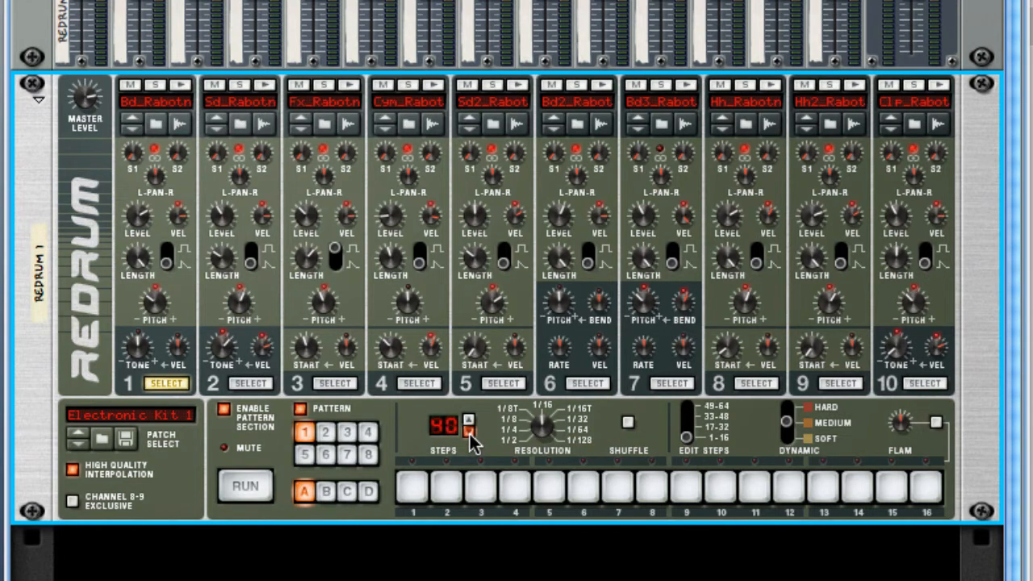
{"action": "left_click", "coordinate": [468, 435]}
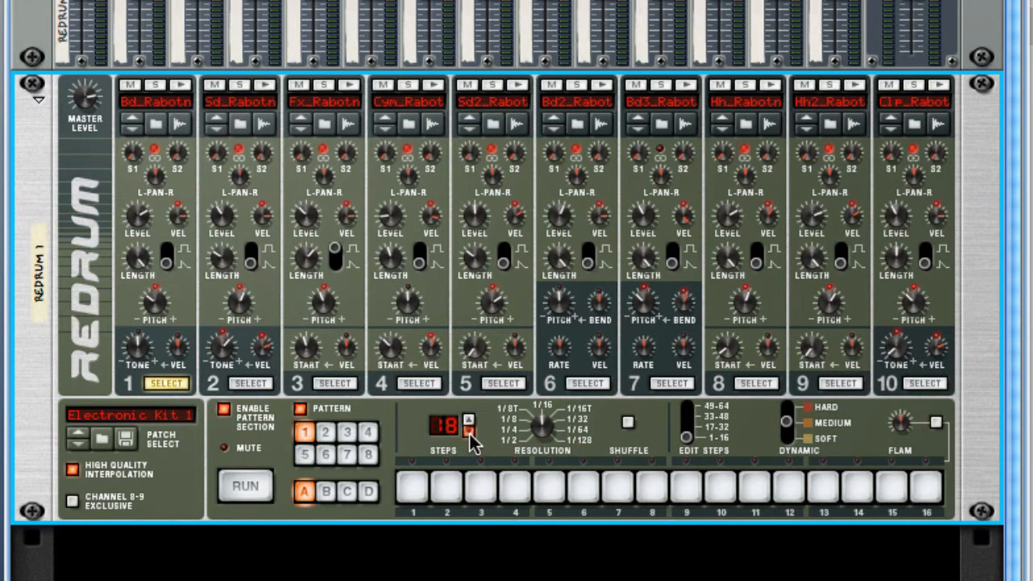
{"action": "left_click", "coordinate": [468, 429]}
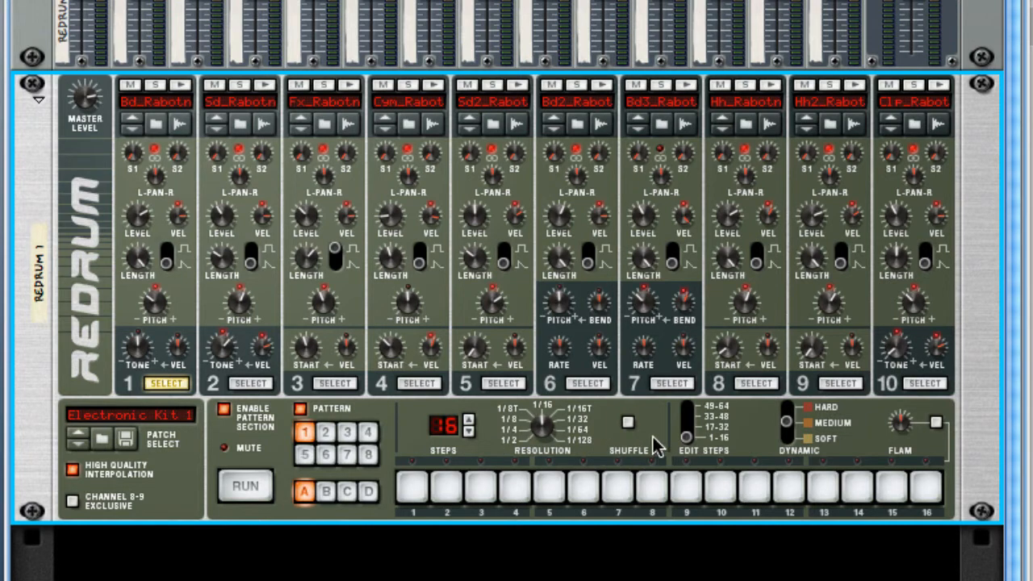
{"action": "mouse_move", "coordinate": [698, 465]}
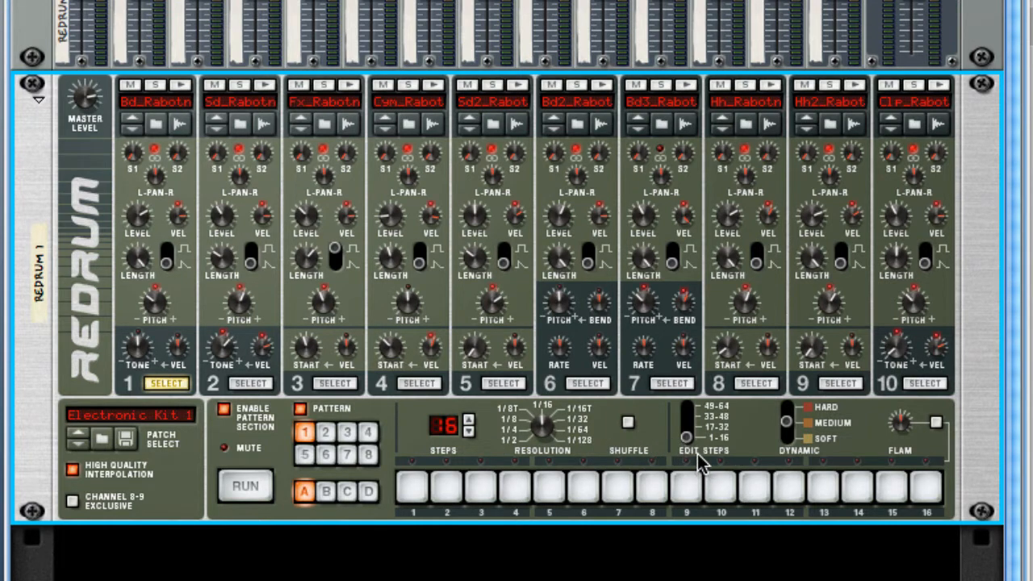
{"action": "mouse_move", "coordinate": [729, 458]}
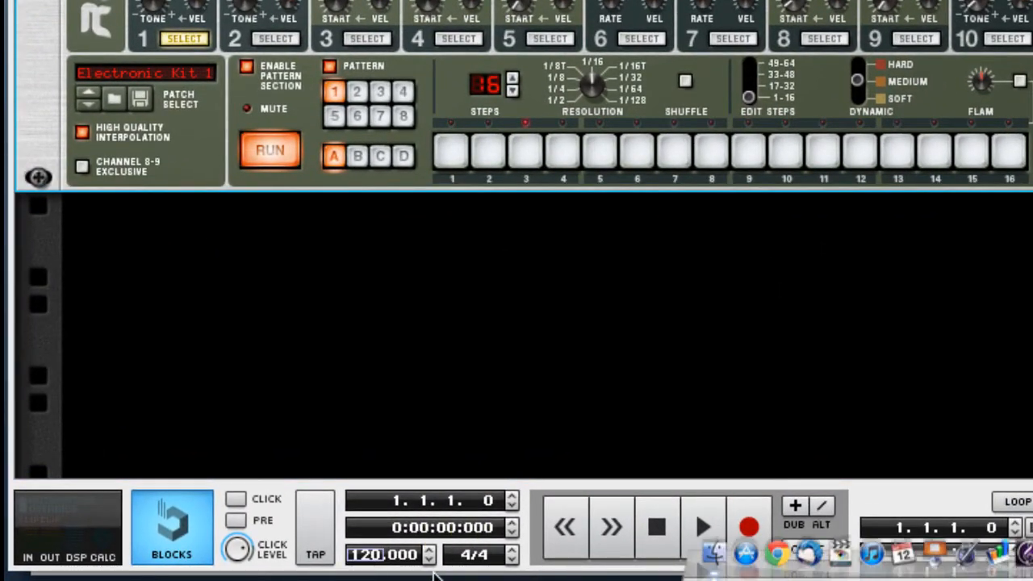
Step: Start the empty 16-step Redrum pattern running at tempo 120
{"action": "left_click", "coordinate": [429, 548]}
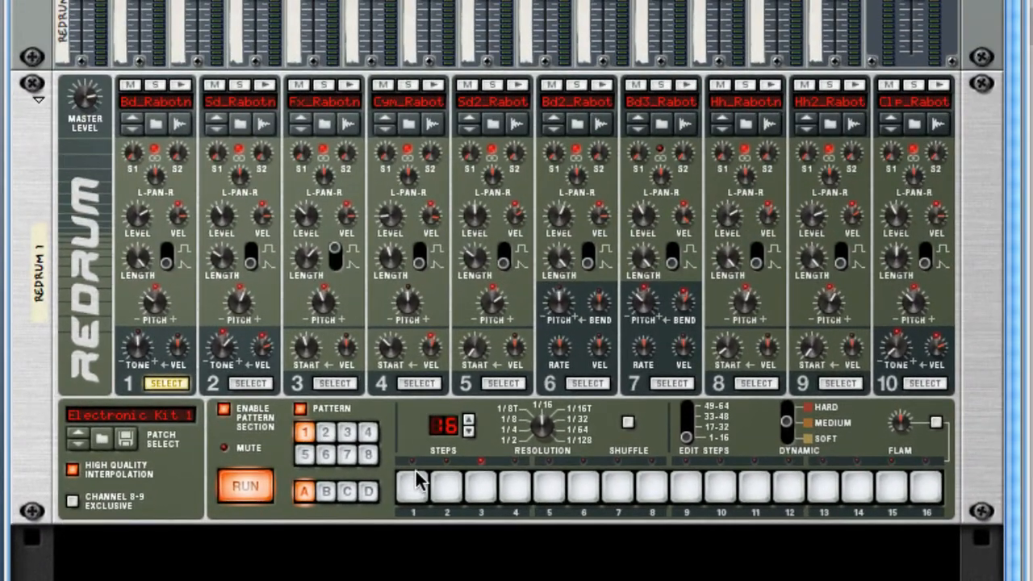
{"action": "mouse_move", "coordinate": [552, 484]}
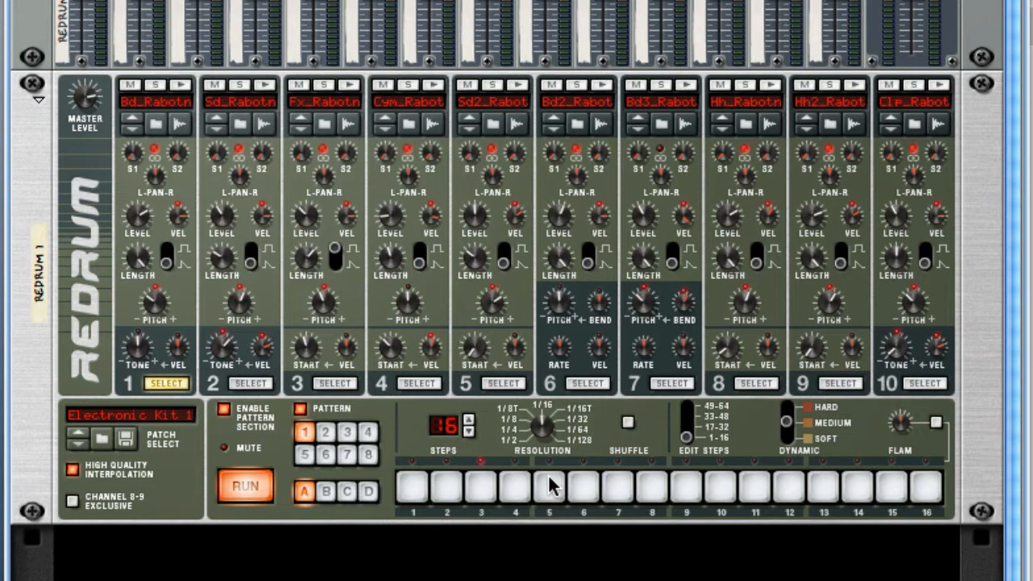
{"action": "mouse_move", "coordinate": [481, 494]}
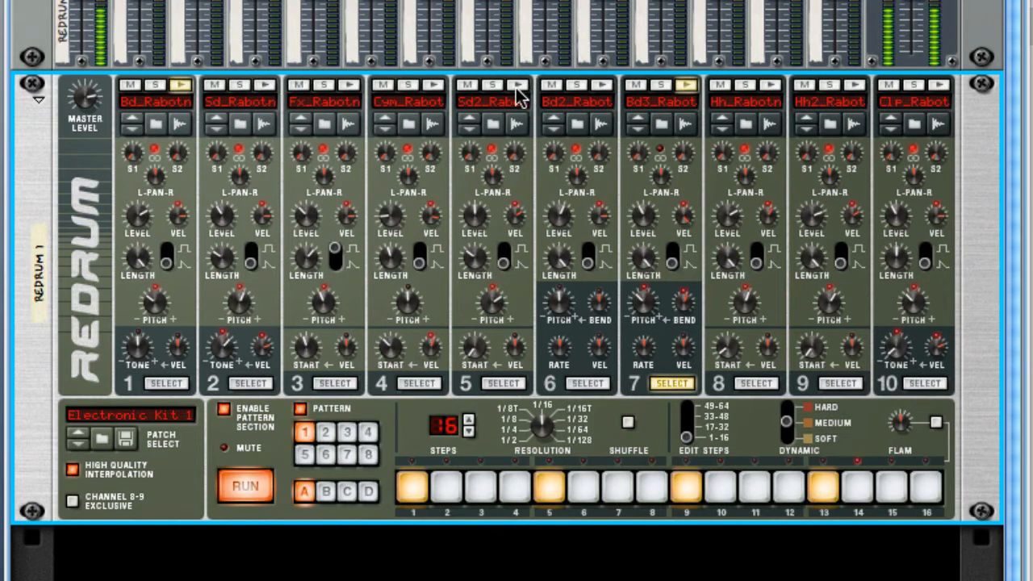
Step: Enter snare, channel 5 and hi-hat hits into the 16-step pattern
{"action": "left_click", "coordinate": [249, 382]}
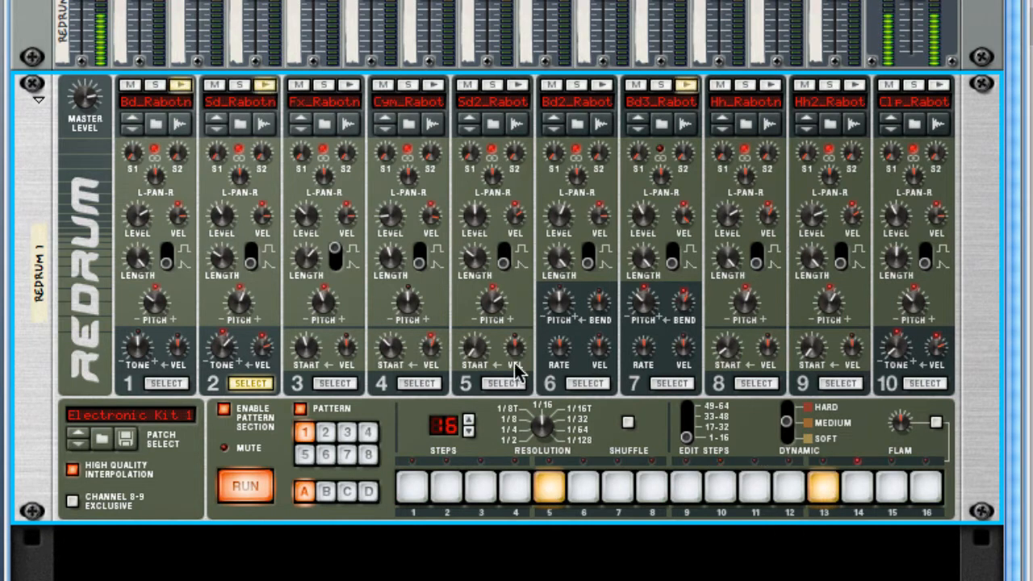
{"action": "left_click", "coordinate": [504, 382]}
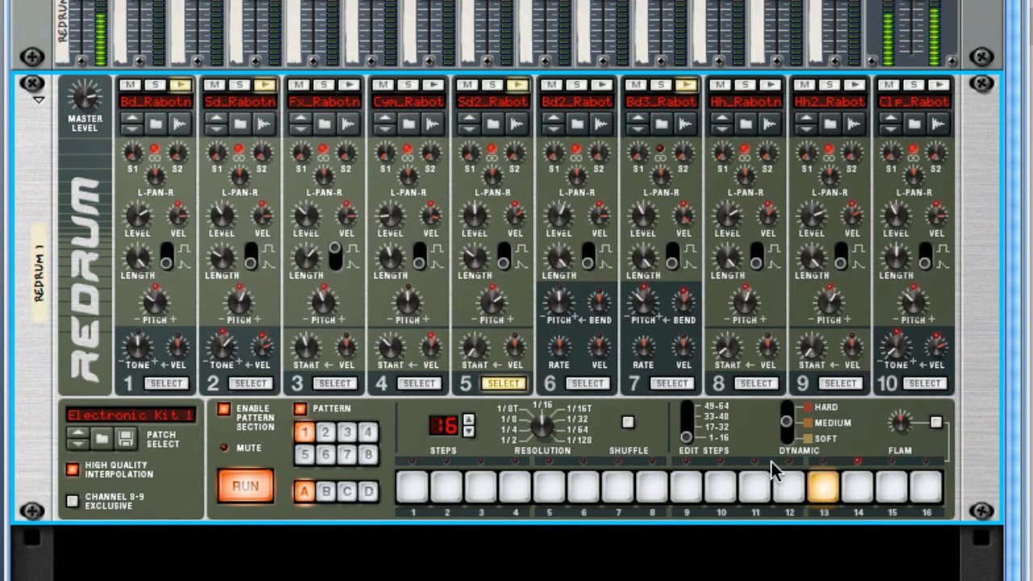
{"action": "left_click", "coordinate": [549, 484]}
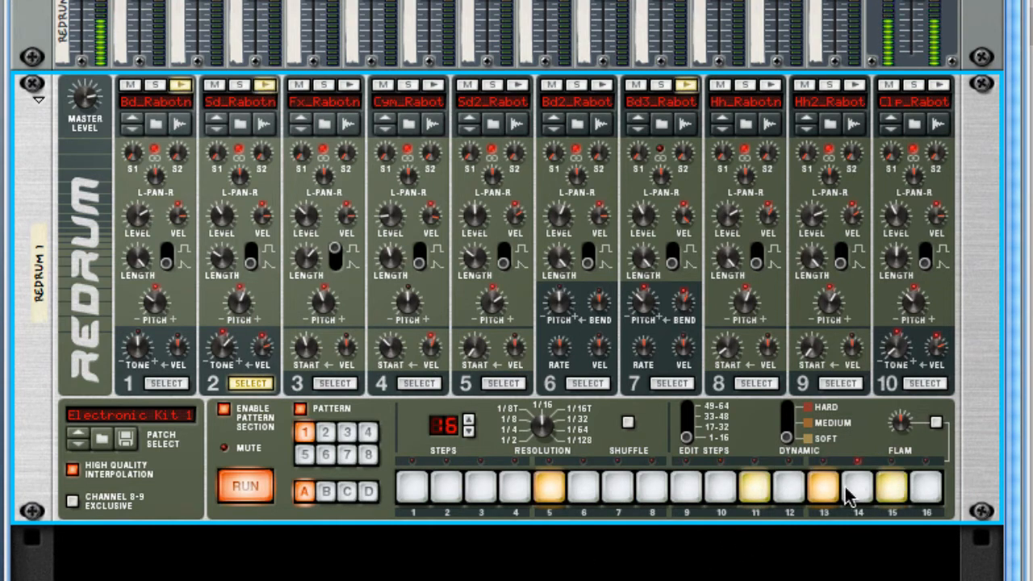
{"action": "mouse_move", "coordinate": [520, 103]}
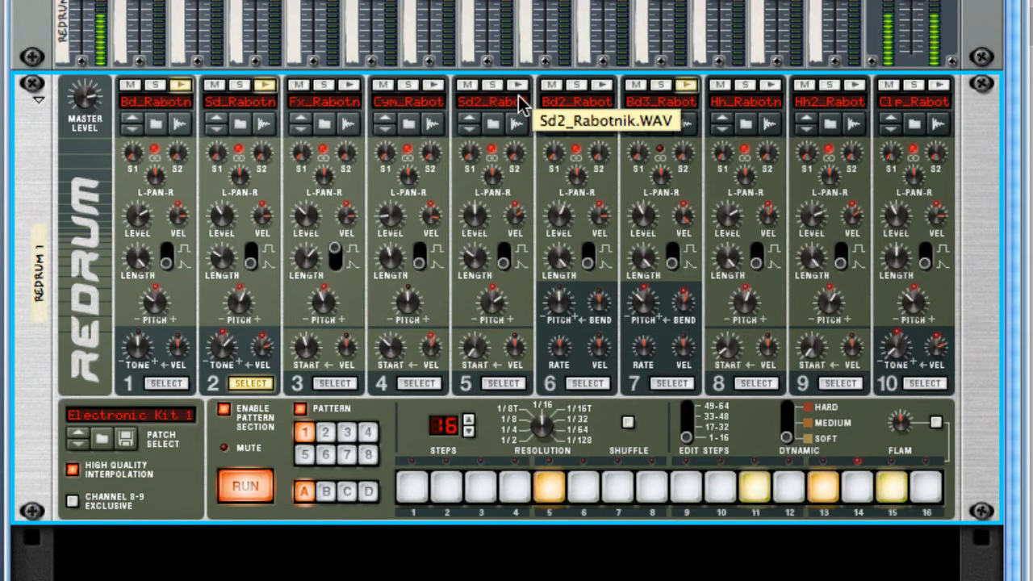
{"action": "mouse_move", "coordinate": [884, 99]}
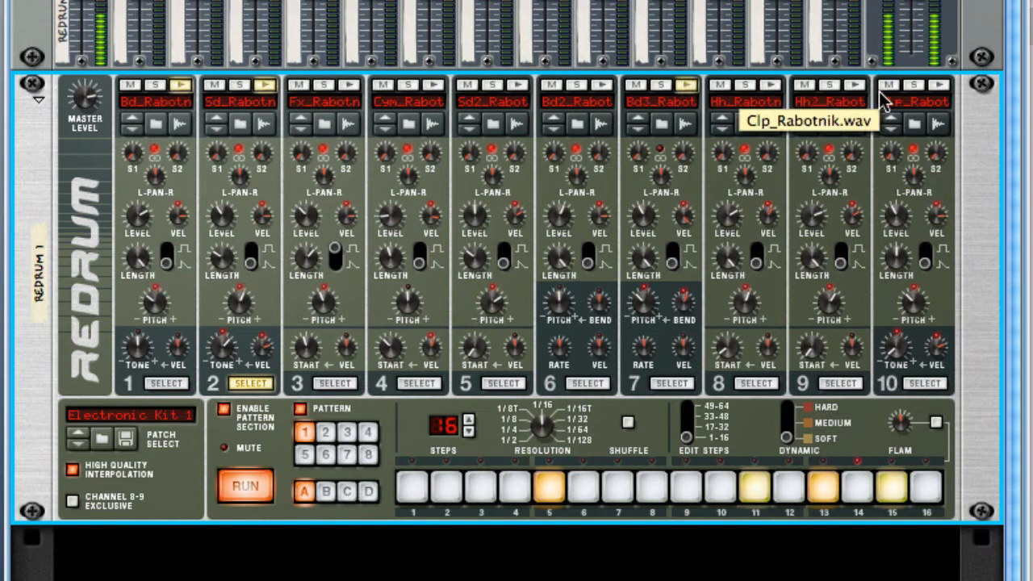
{"action": "left_click", "coordinate": [923, 383]}
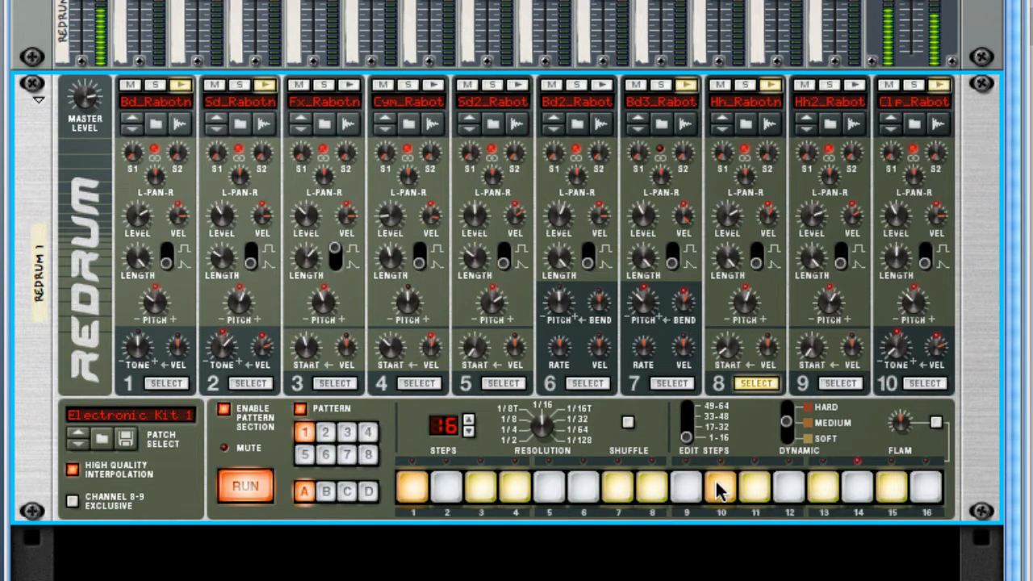
{"action": "mouse_move", "coordinate": [677, 304]}
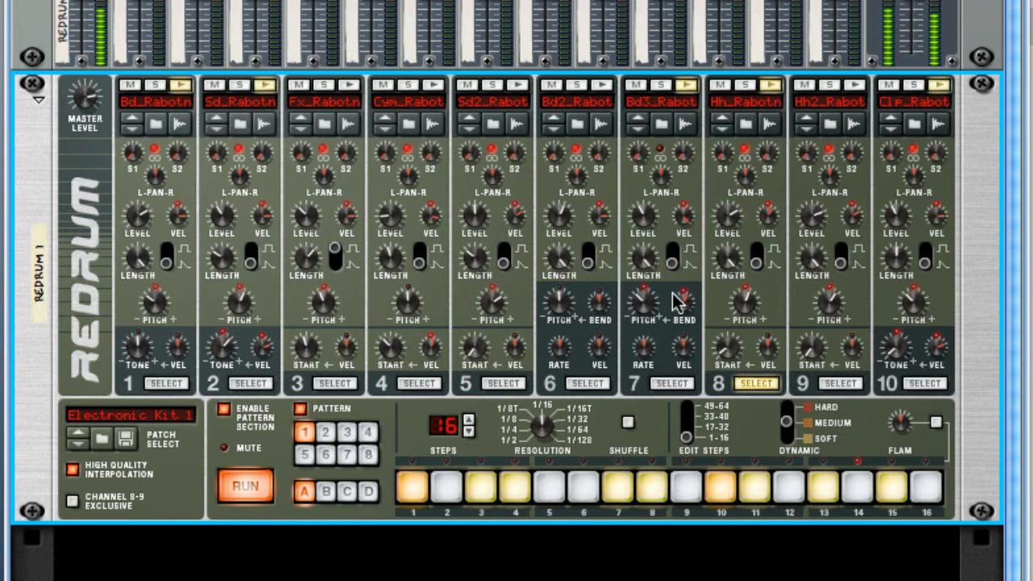
{"action": "mouse_move", "coordinate": [741, 190]}
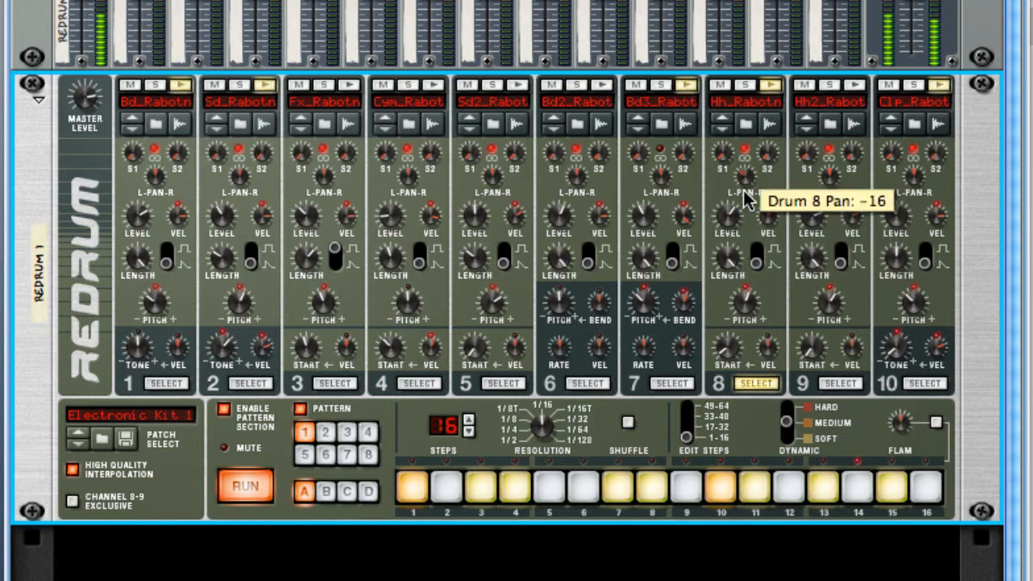
{"action": "mouse_move", "coordinate": [911, 158]}
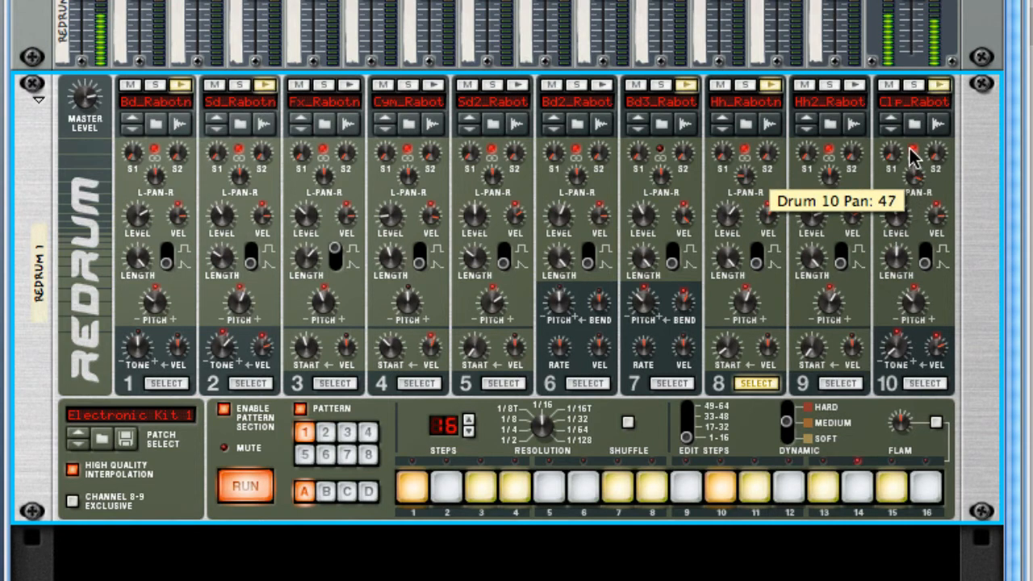
{"action": "mouse_move", "coordinate": [239, 194]}
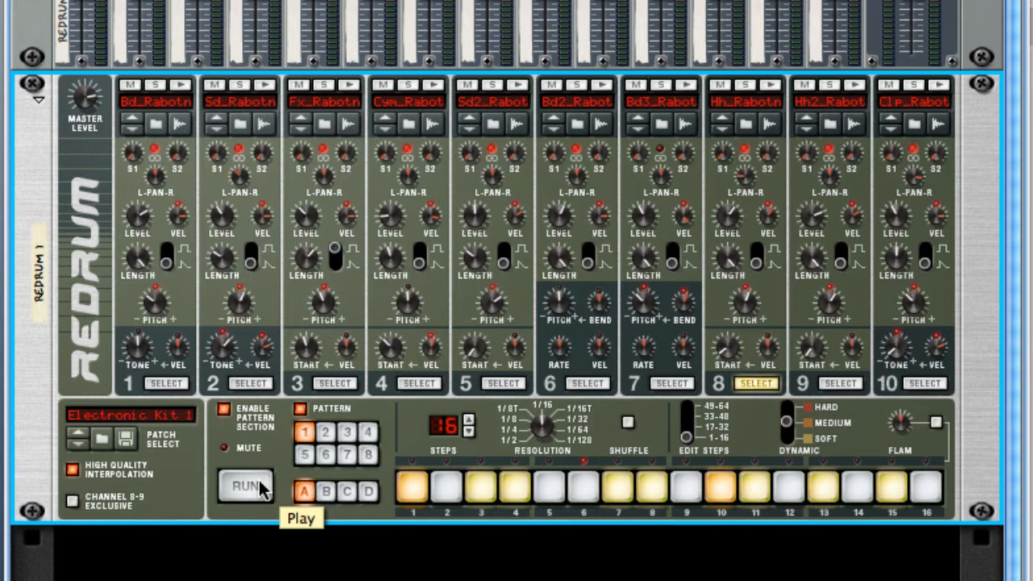
{"action": "mouse_move", "coordinate": [632, 439]}
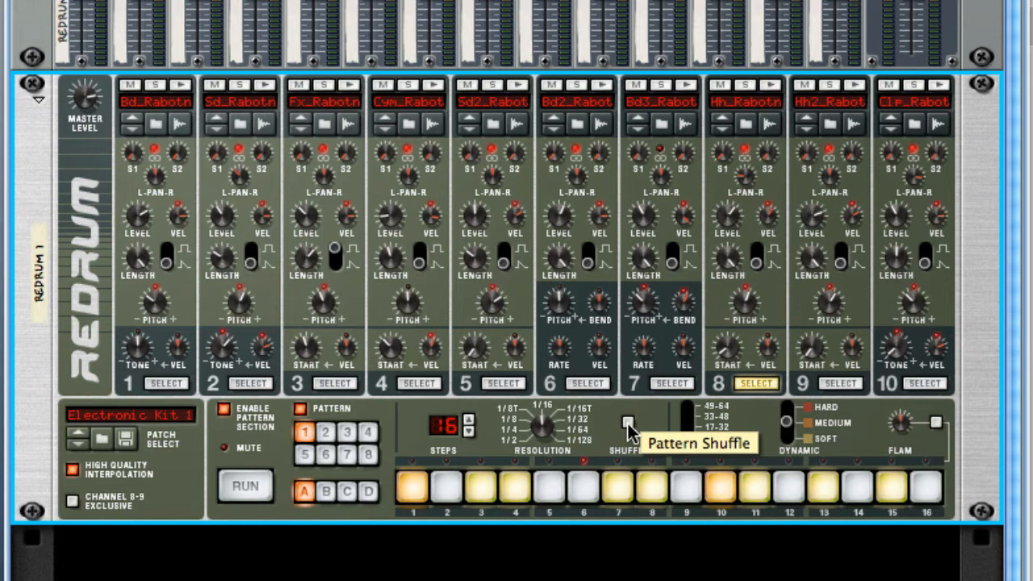
{"action": "mouse_move", "coordinate": [649, 442]}
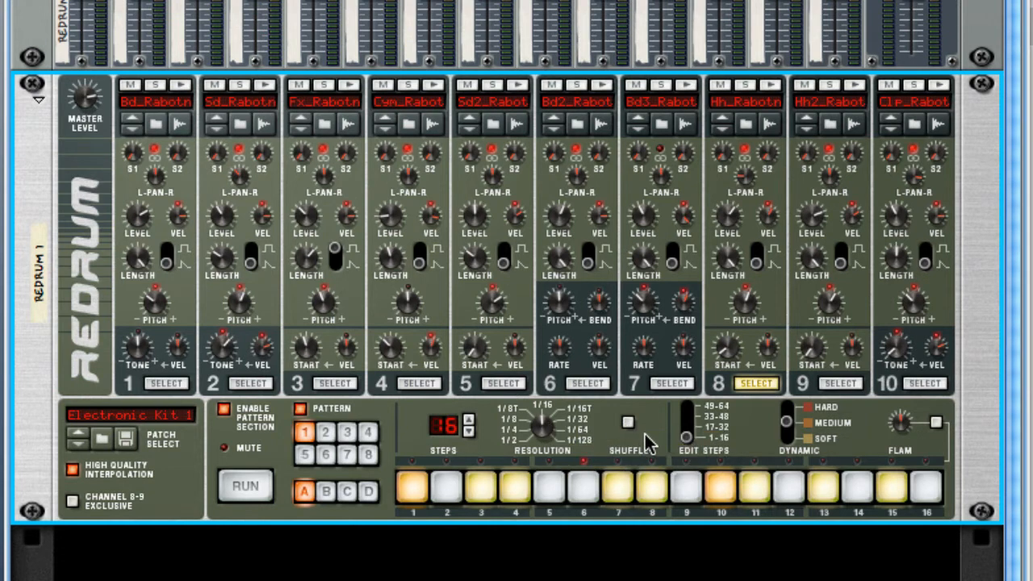
{"action": "mouse_move", "coordinate": [245, 484]}
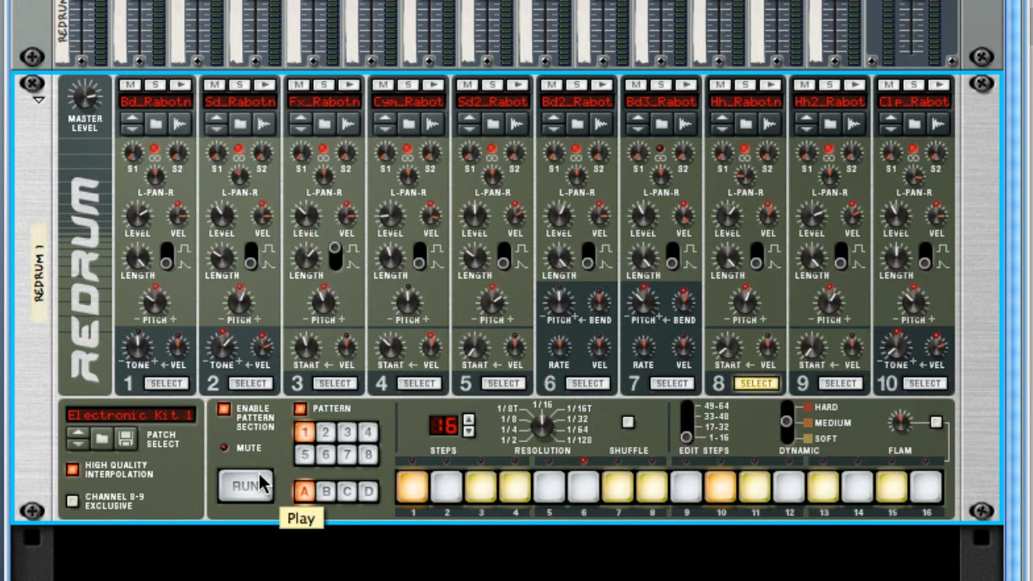
Step: Run the programmed Redrum pattern so the beat plays
{"action": "left_click", "coordinate": [245, 487]}
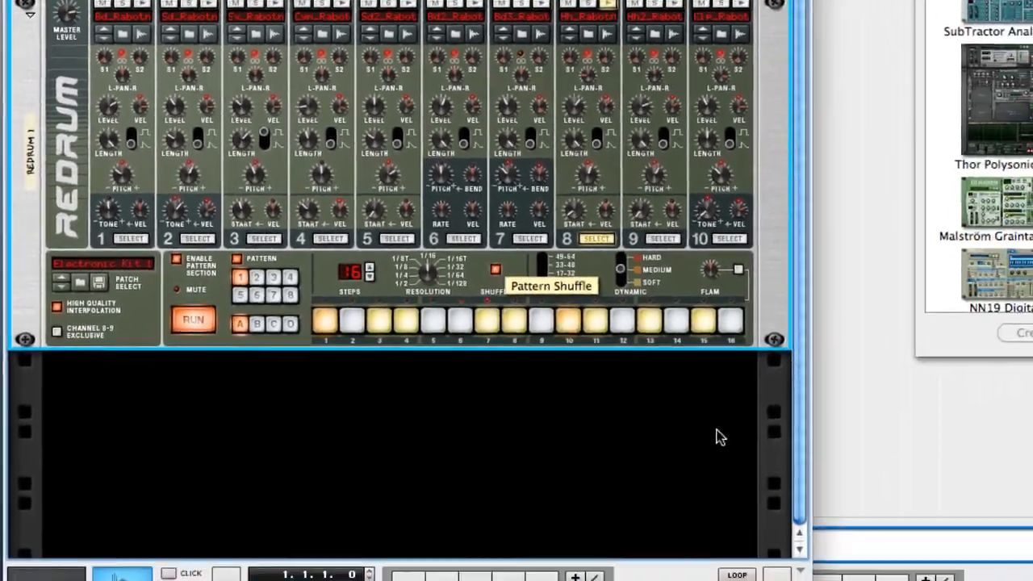
Step: Set Global Shuffle to 68% in the ReGroove Mixer with Redrum shuffle on
{"action": "left_click", "coordinate": [732, 546]}
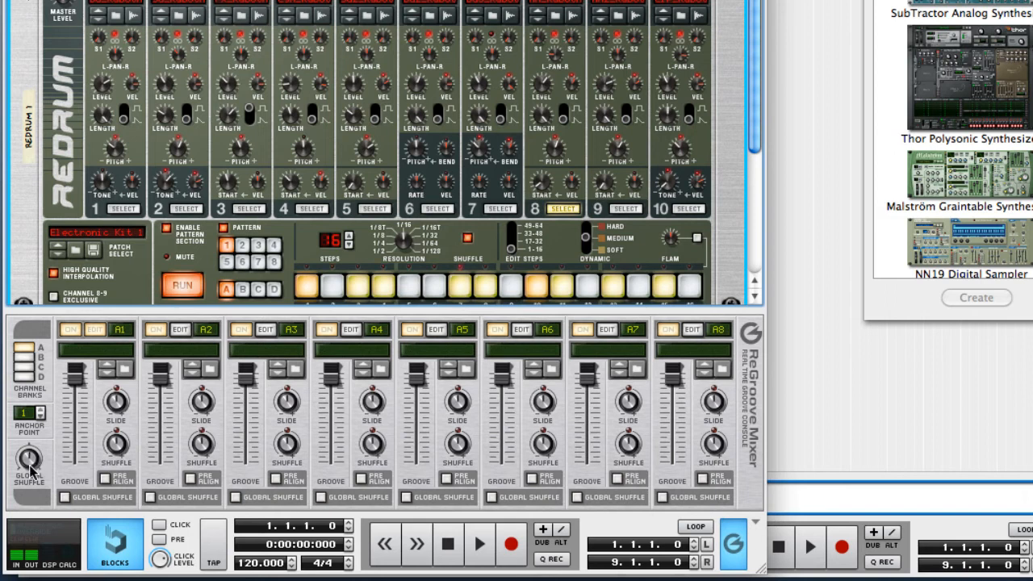
{"action": "mouse_move", "coordinate": [29, 465]}
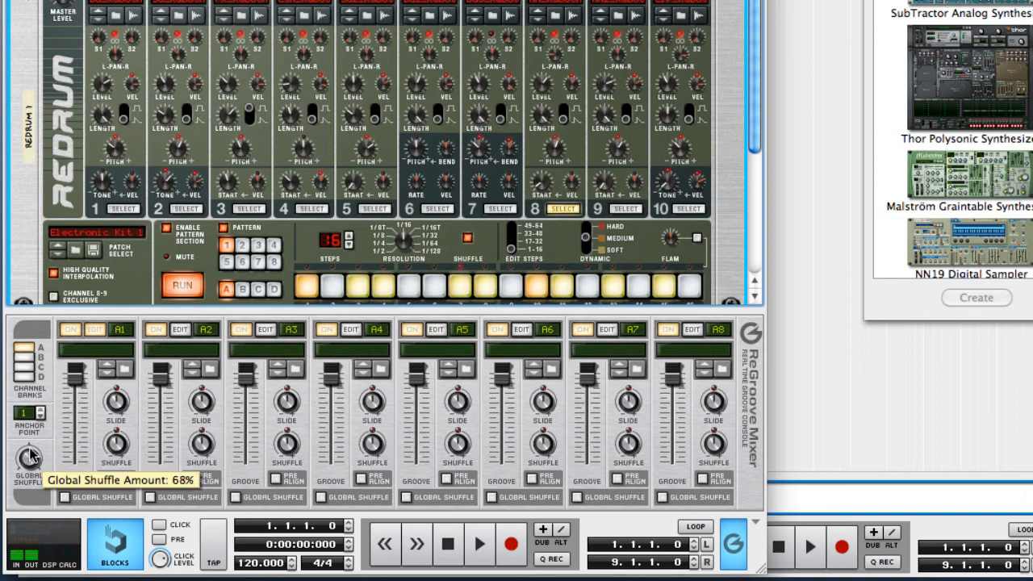
{"action": "left_click_drag", "start_coordinate": [29, 455], "coordinate": [32, 449]}
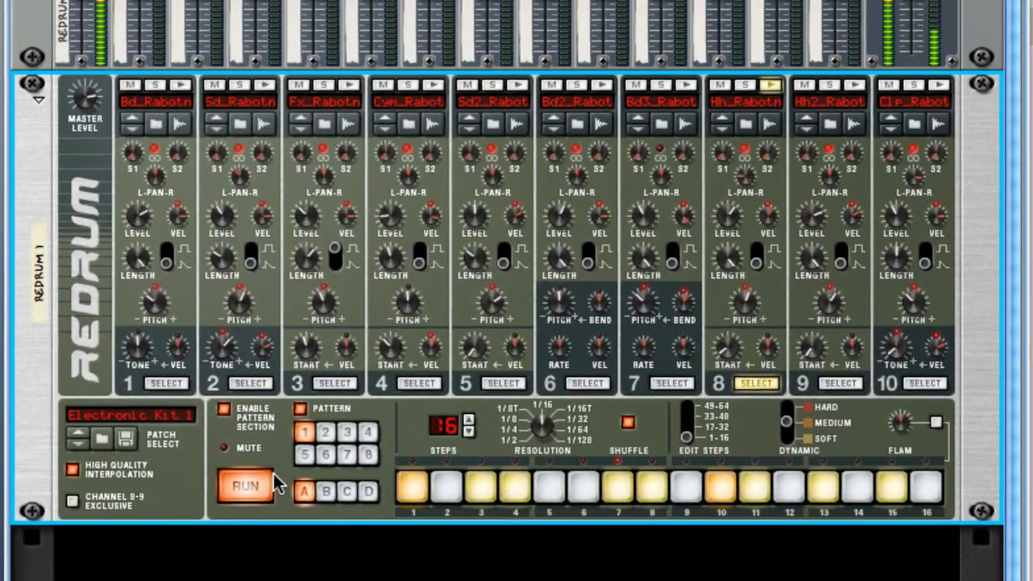
{"action": "mouse_move", "coordinate": [245, 488]}
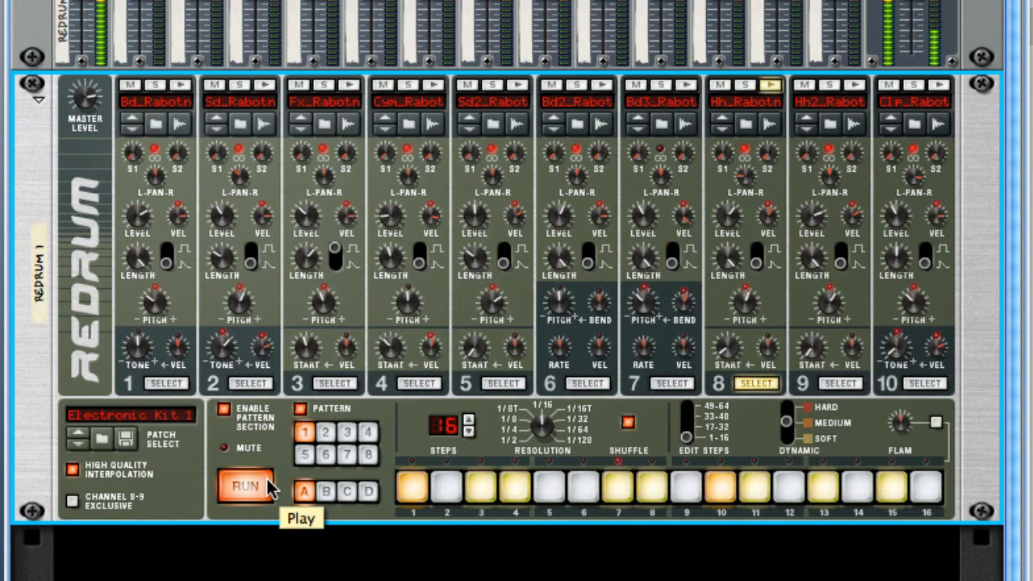